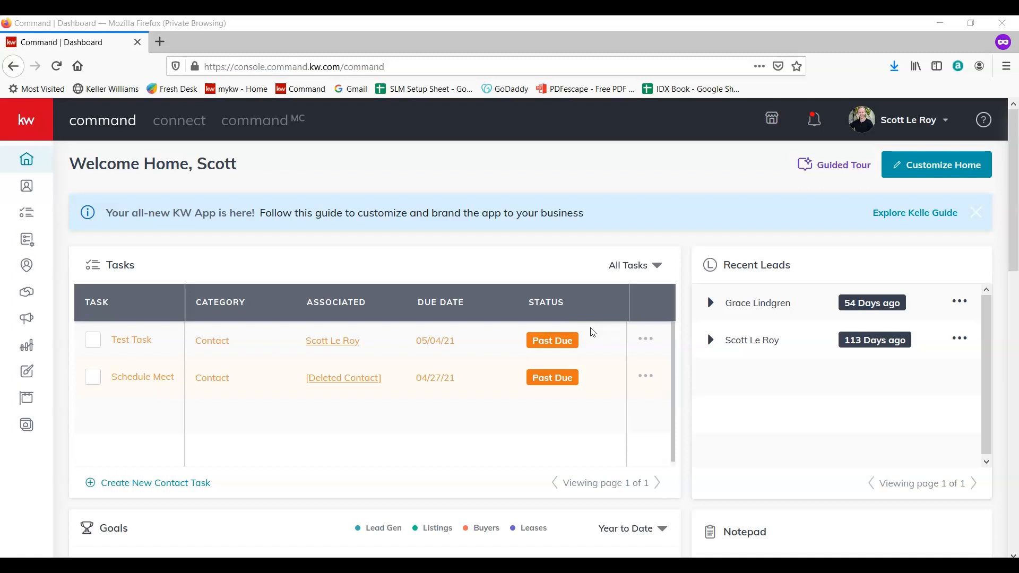
pyautogui.moveTo(271, 234)
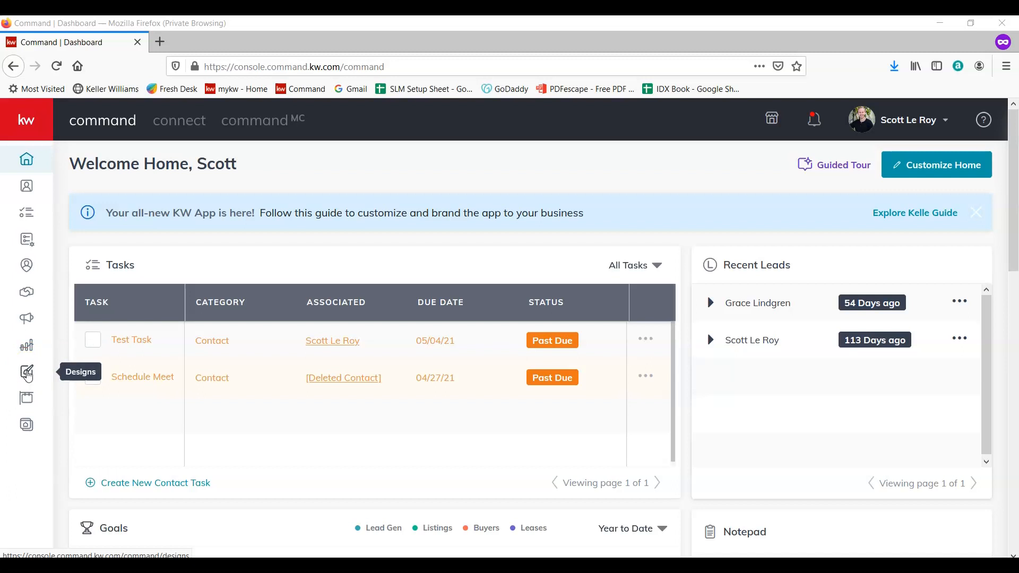
# Go to the Designs section listing the saved email design templates
pyautogui.click(26, 373)
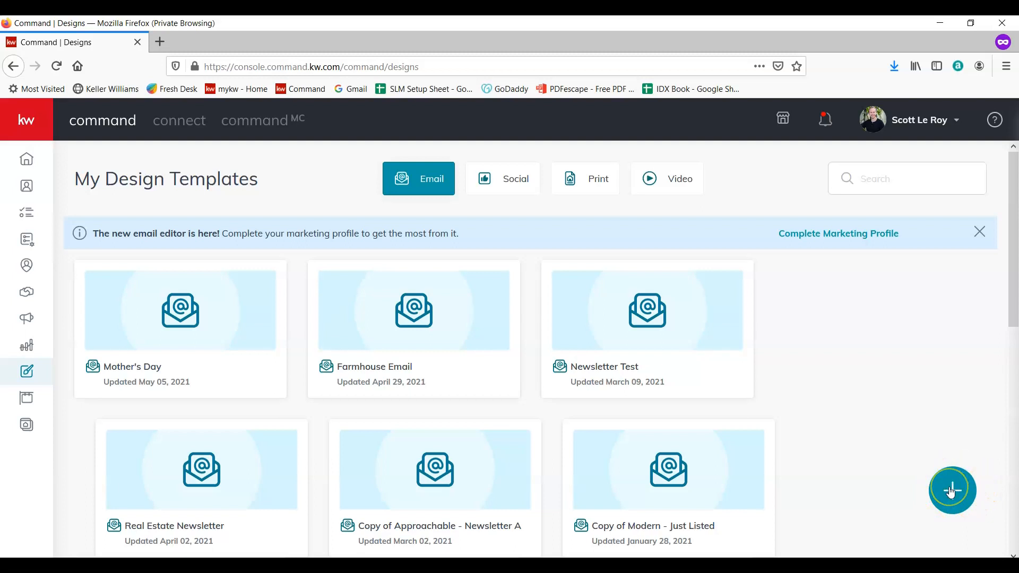
# Start a new Social design and continue to the social template gallery
pyautogui.click(952, 491)
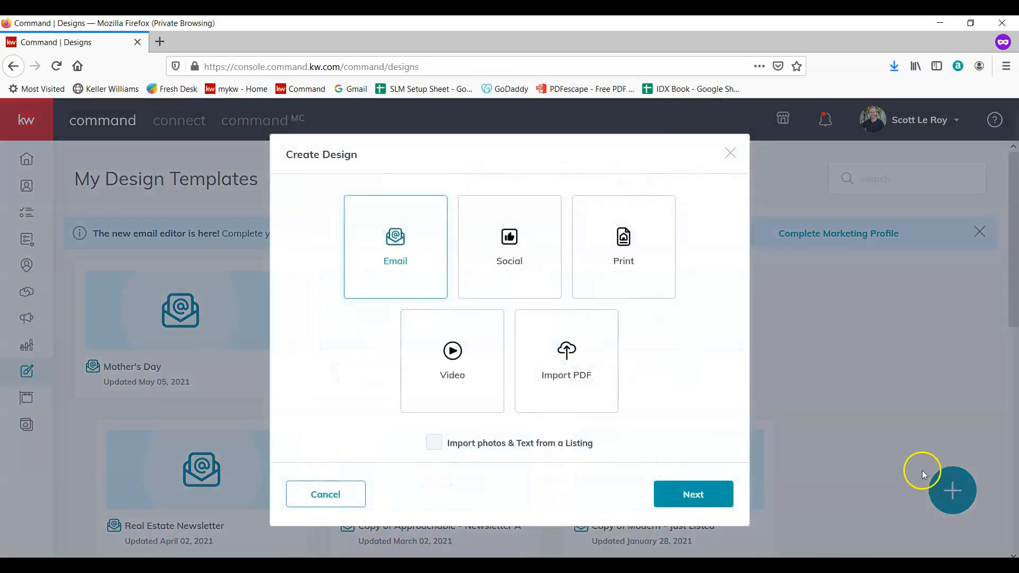
pyautogui.moveTo(501, 237)
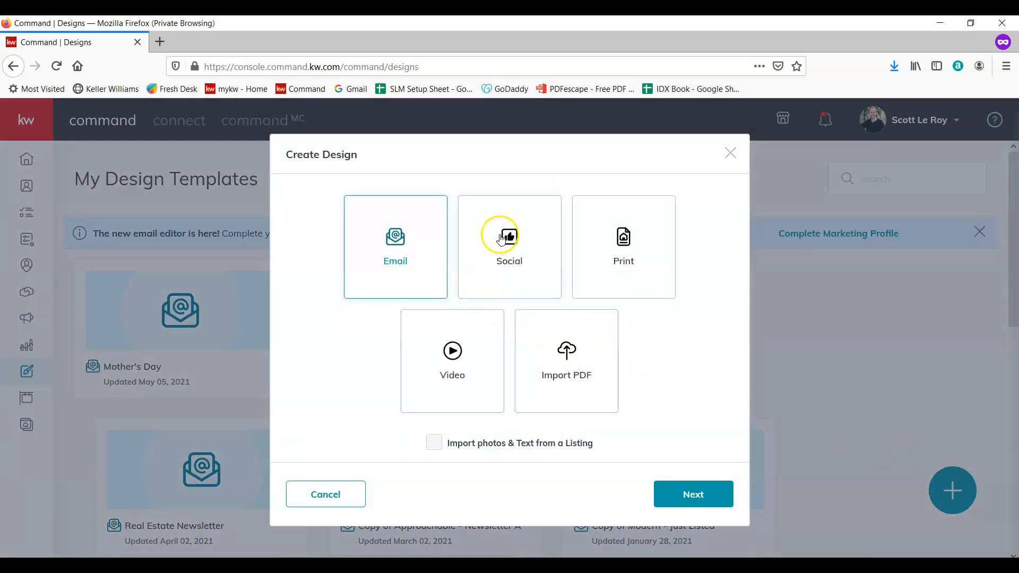
pyautogui.click(509, 239)
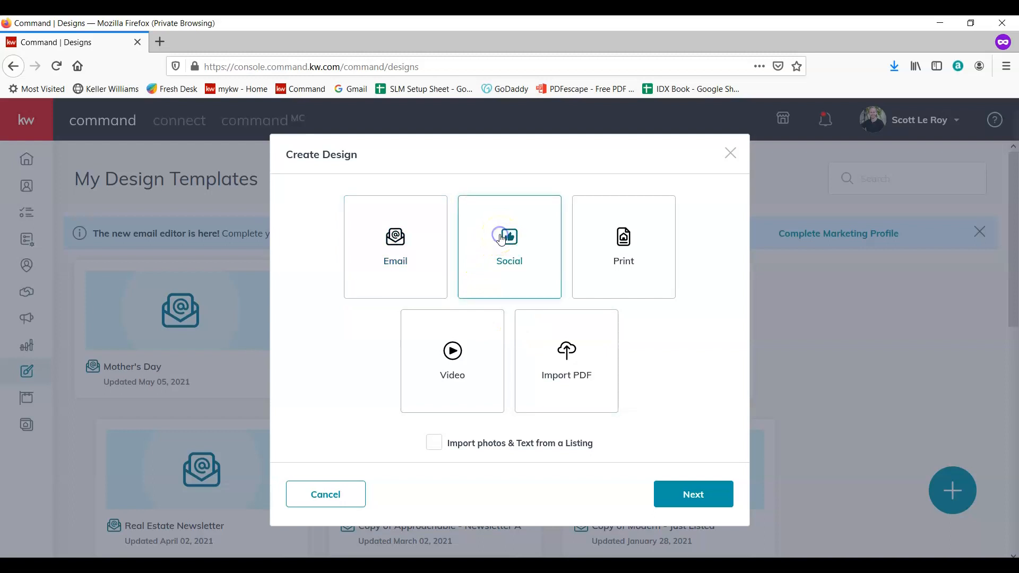
pyautogui.click(693, 494)
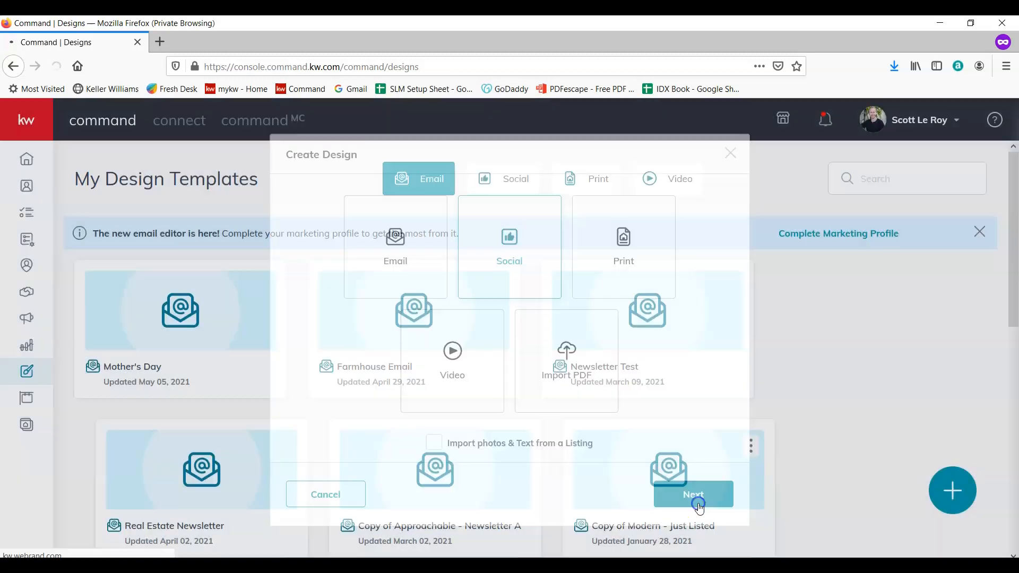
pyautogui.click(694, 495)
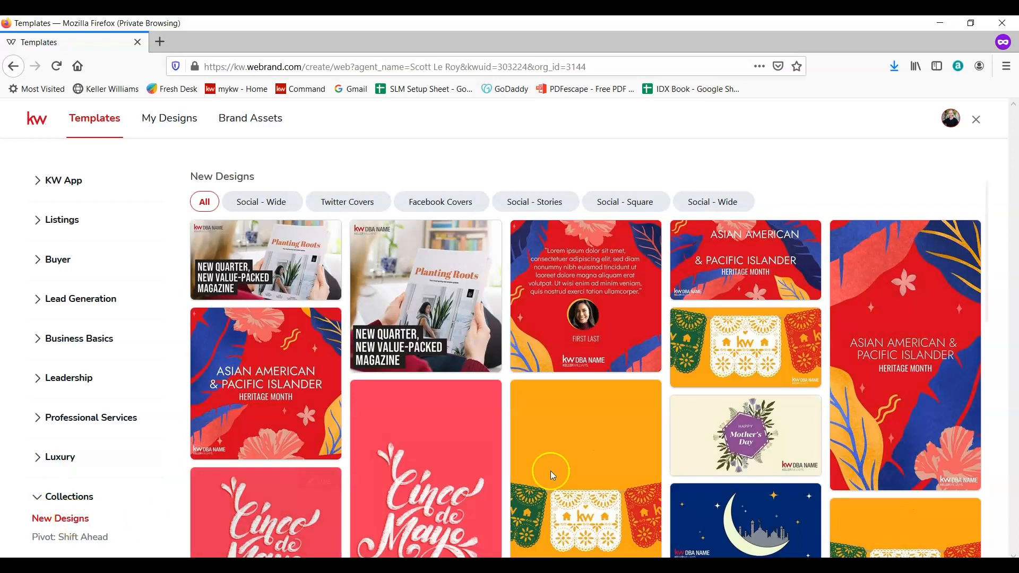
# Start a design from the square MothersDay-01-Sq template in the KW Brand editor
pyautogui.scroll(-3)
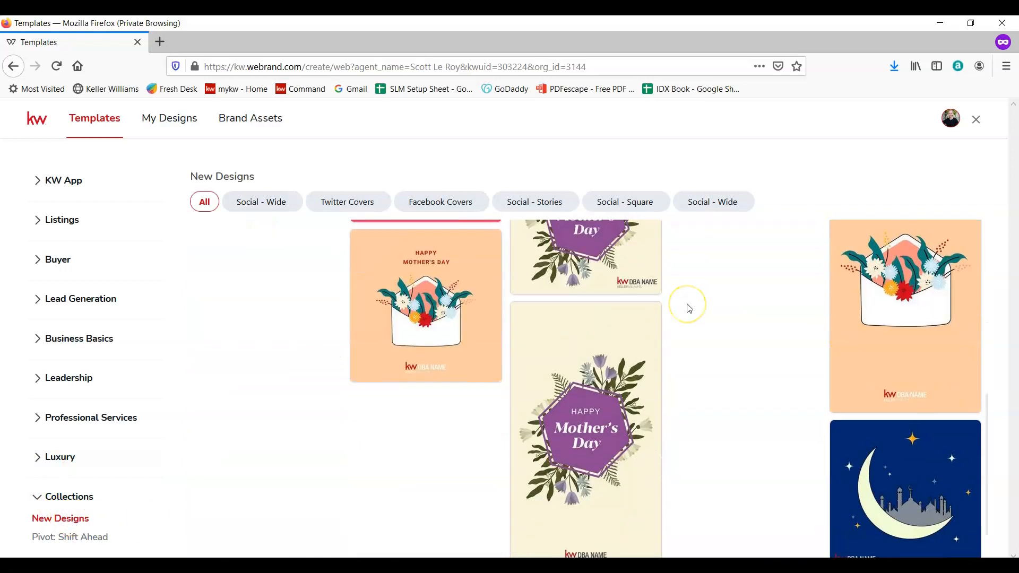
pyautogui.moveTo(438, 276)
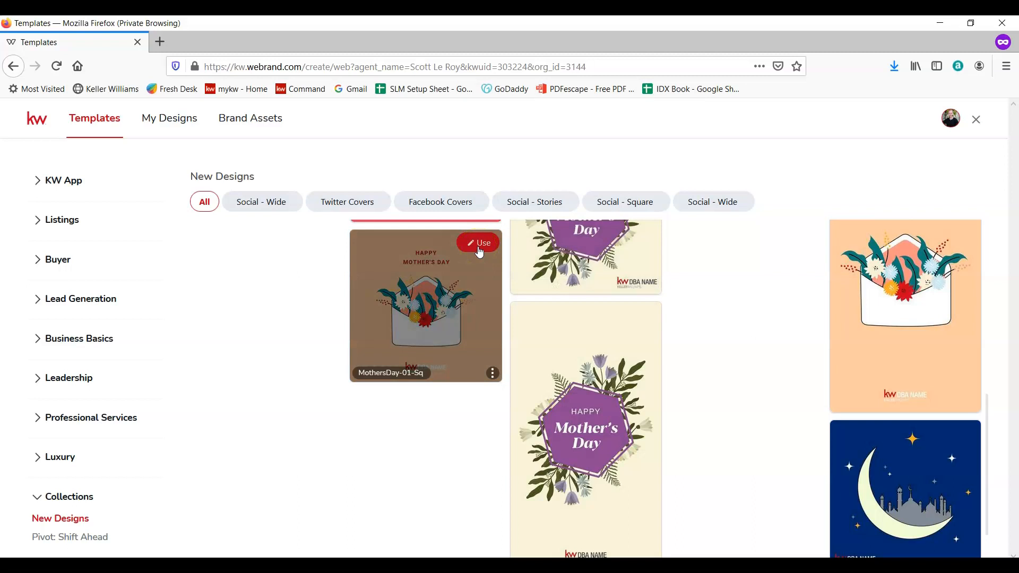
pyautogui.click(478, 242)
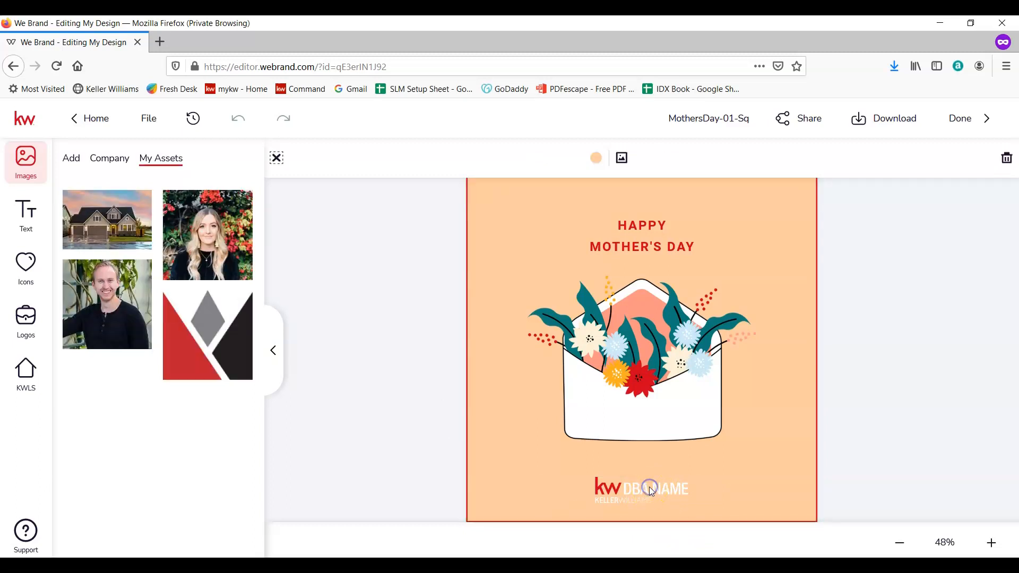
# Swap the bottom DBA NAME placeholder logo for the red primary logo from My Assets
pyautogui.click(648, 489)
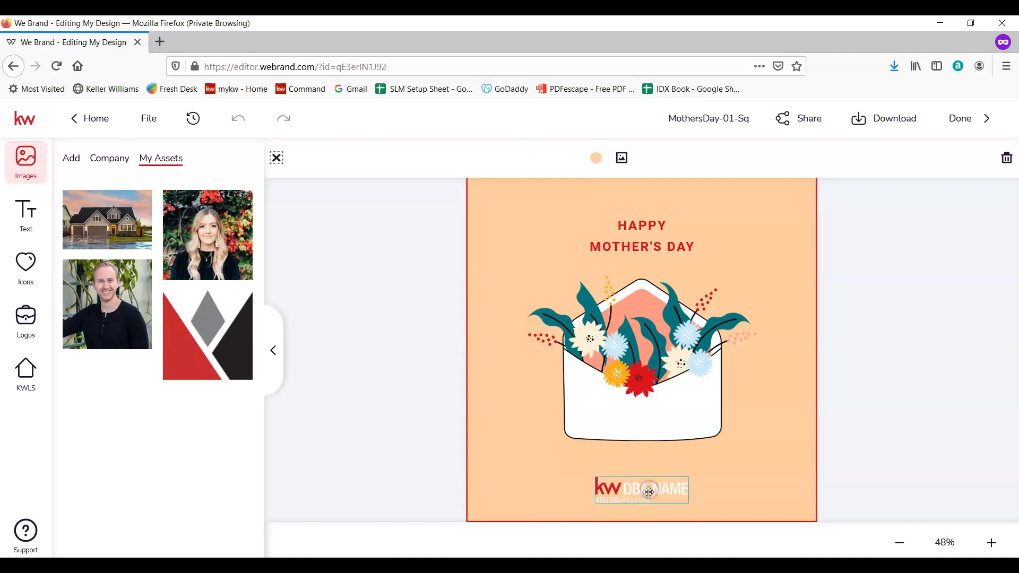
pyautogui.click(26, 321)
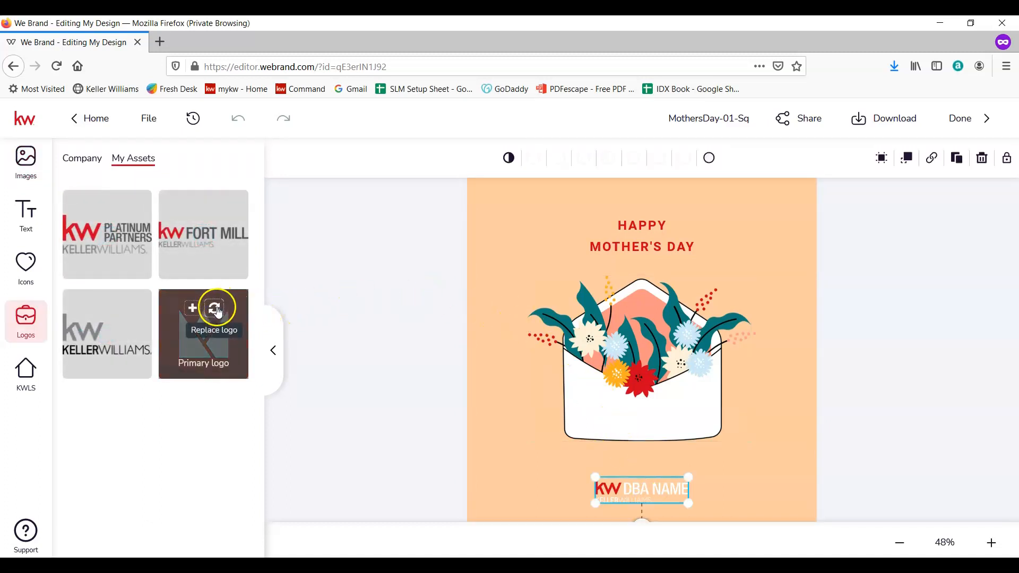
pyautogui.click(215, 308)
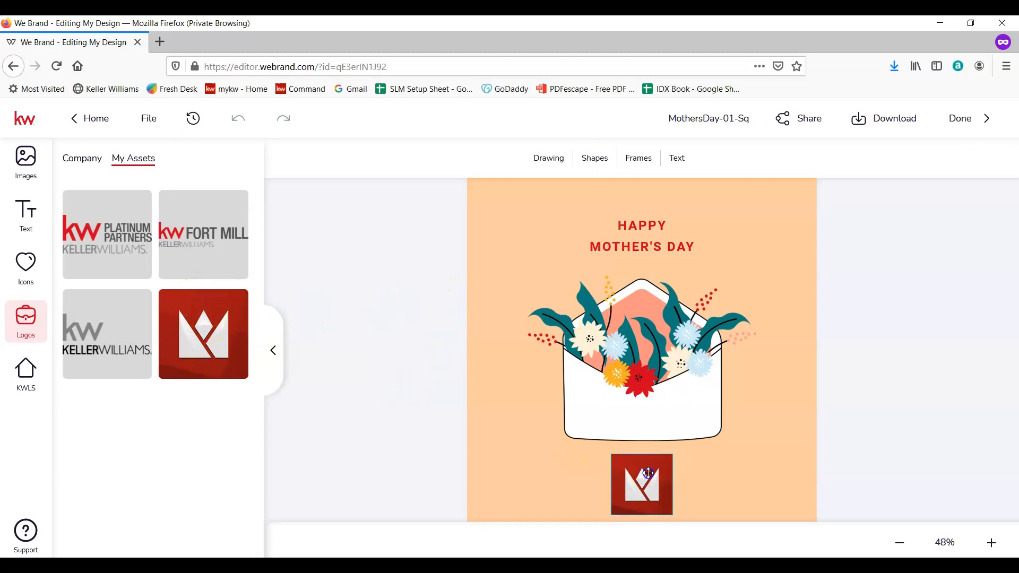
pyautogui.click(648, 484)
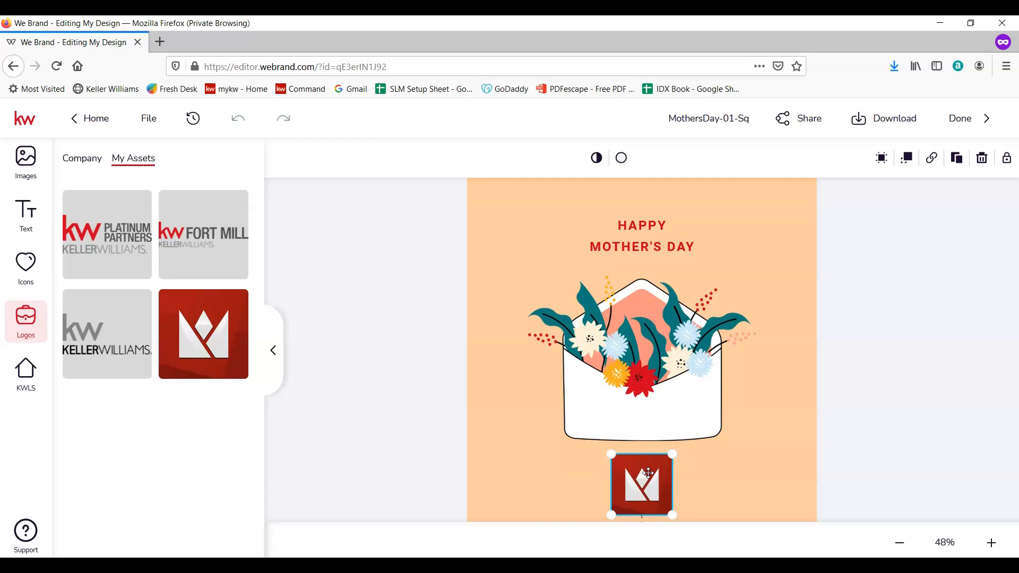
pyautogui.click(980, 157)
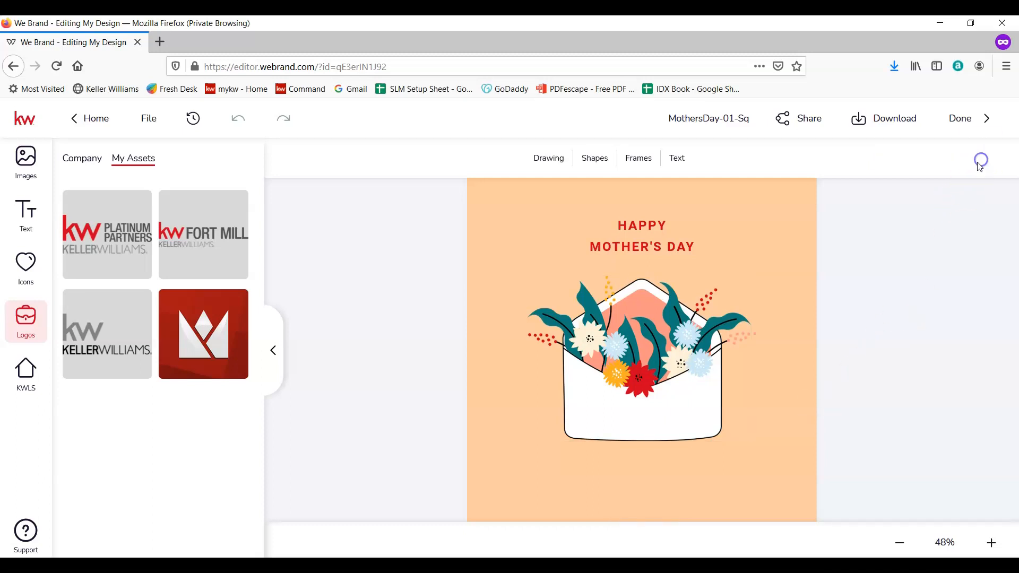
pyautogui.moveTo(208, 333)
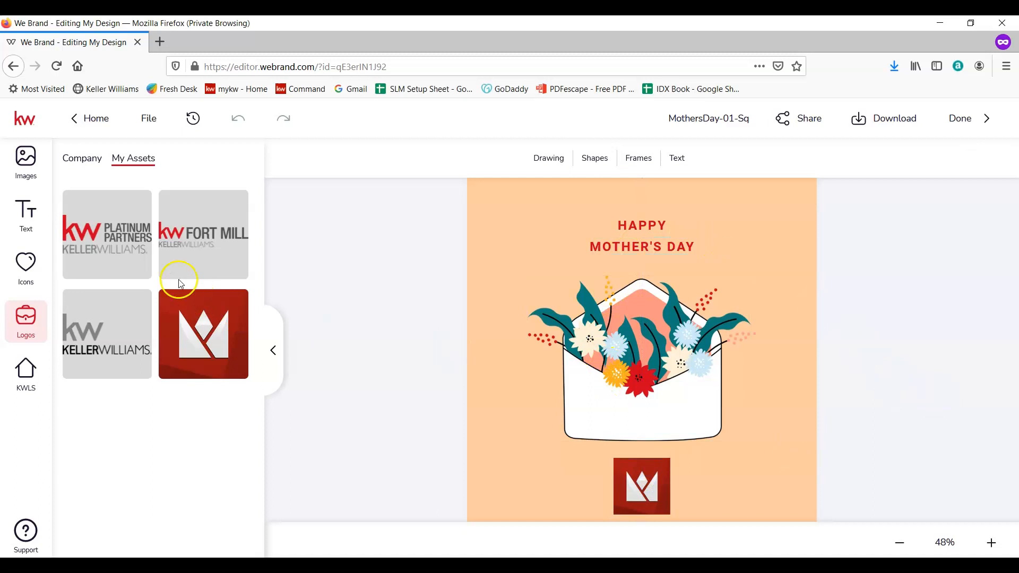
pyautogui.moveTo(806, 290)
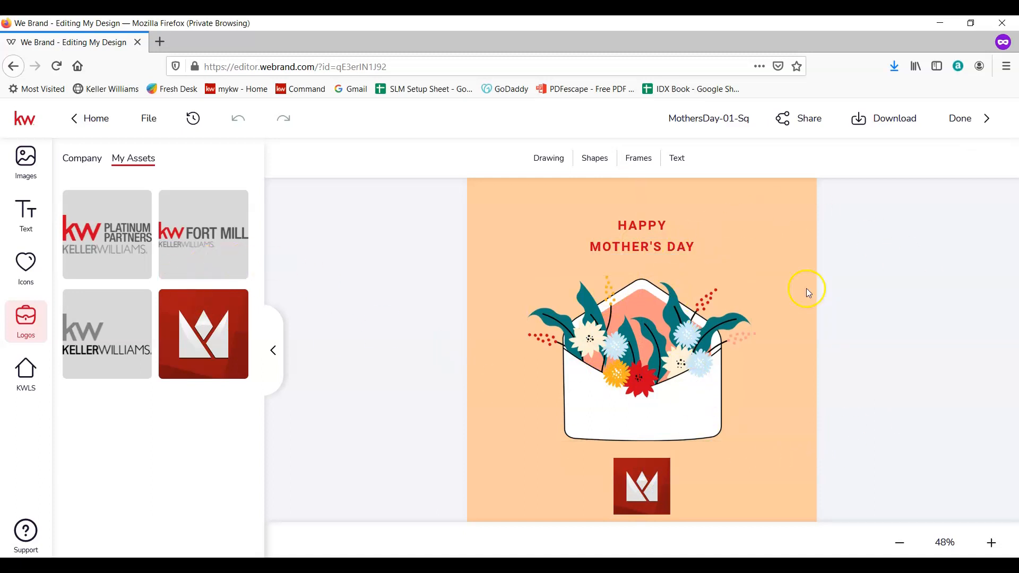
pyautogui.moveTo(885, 122)
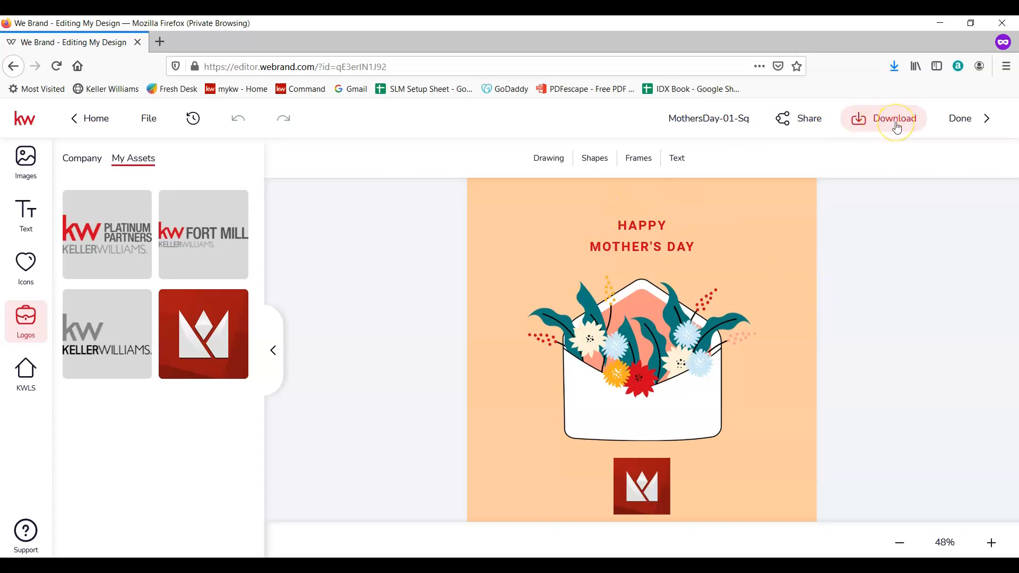
# Download the Mother's Day design as a PNG image and save the file
pyautogui.click(894, 119)
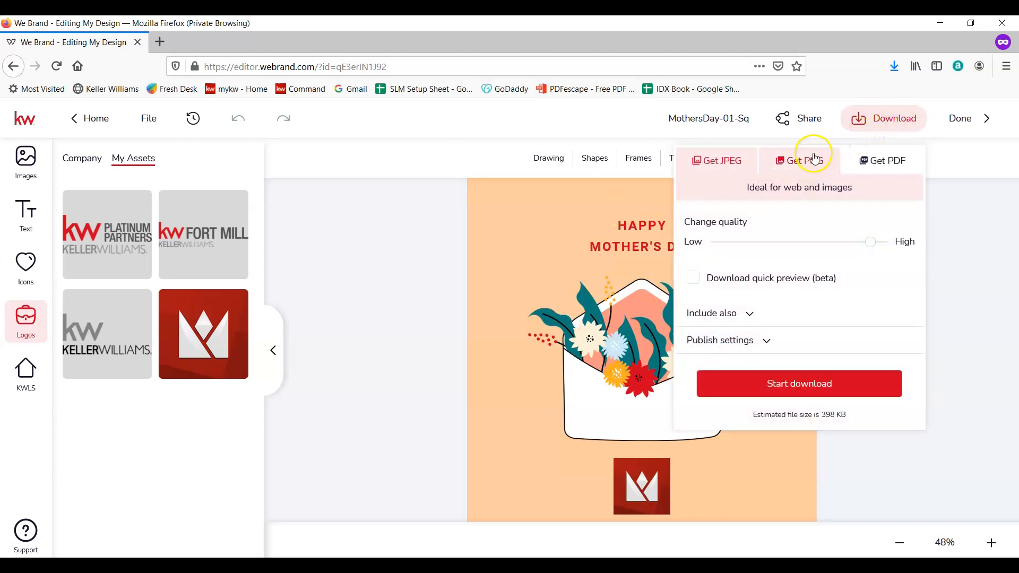
pyautogui.click(799, 160)
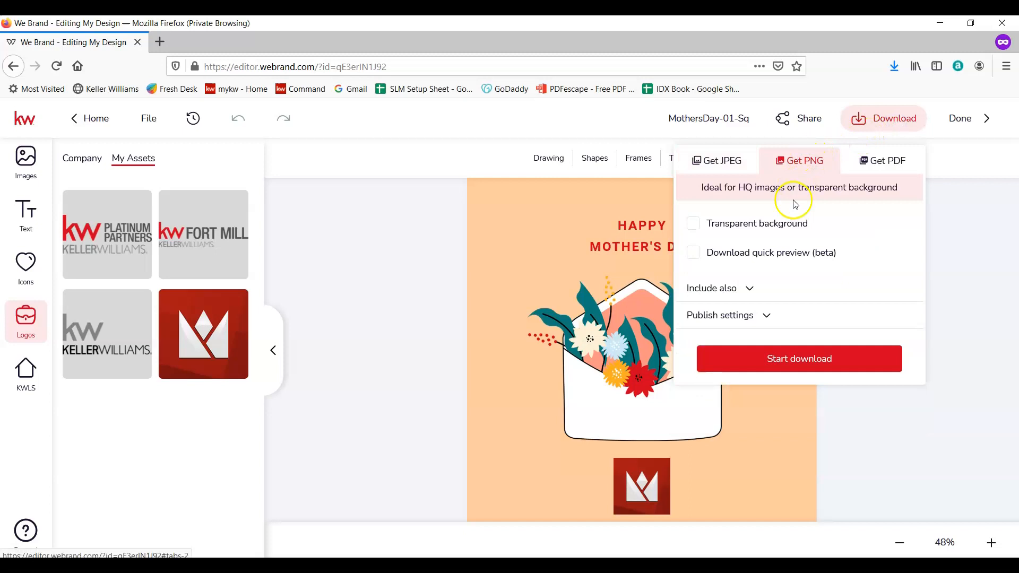
pyautogui.click(800, 359)
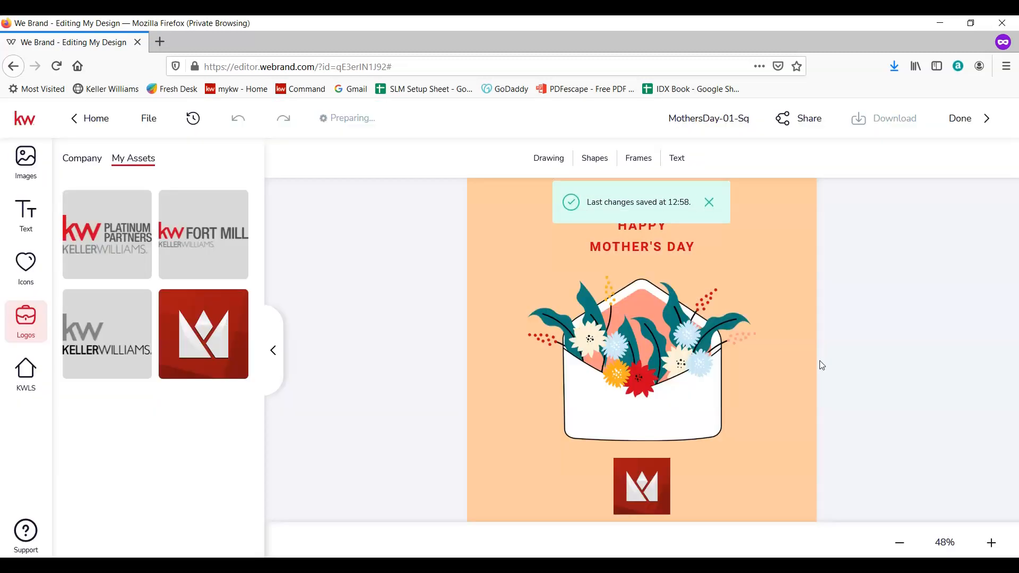
pyautogui.moveTo(773, 269)
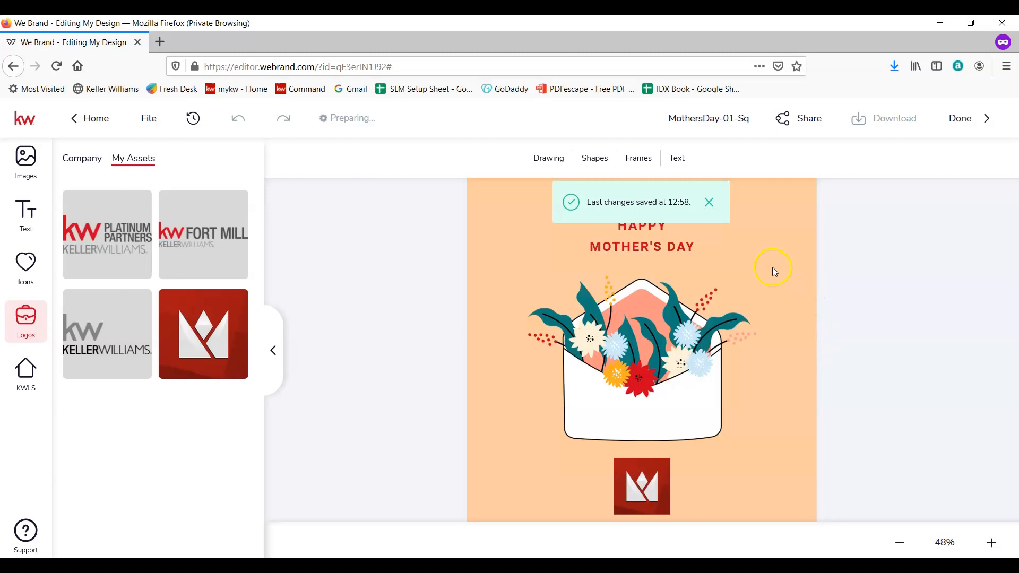
pyautogui.click(895, 119)
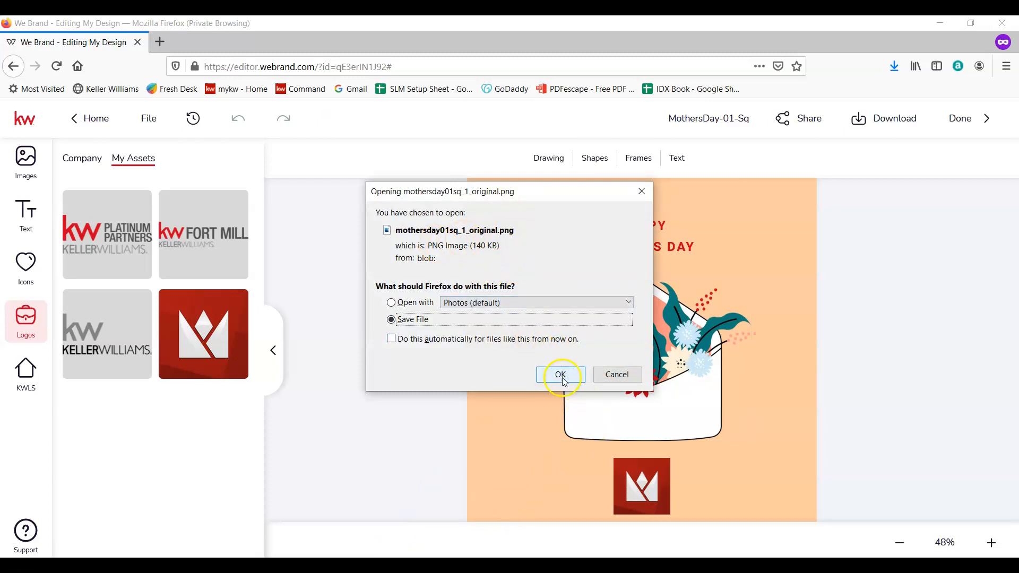
pyautogui.click(560, 375)
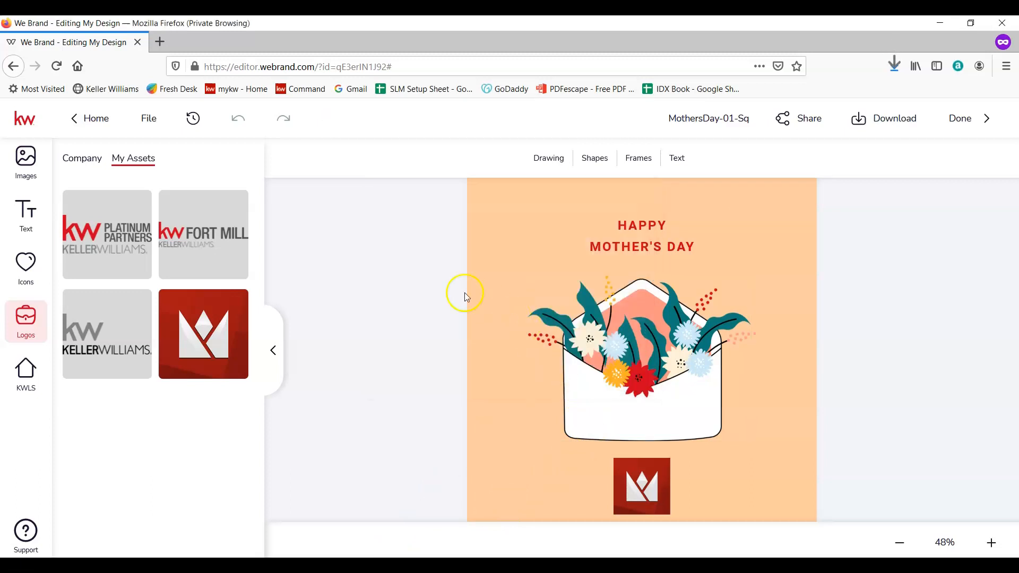
pyautogui.moveTo(961, 120)
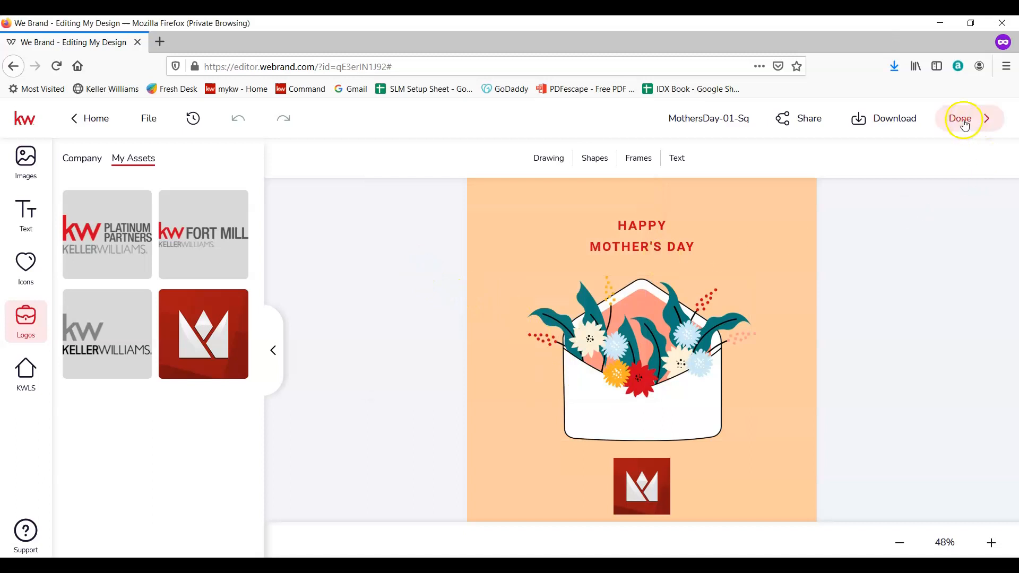
# Finish the design, return to Command and show the Social tab listing MothersDay-01-Sq
pyautogui.click(959, 119)
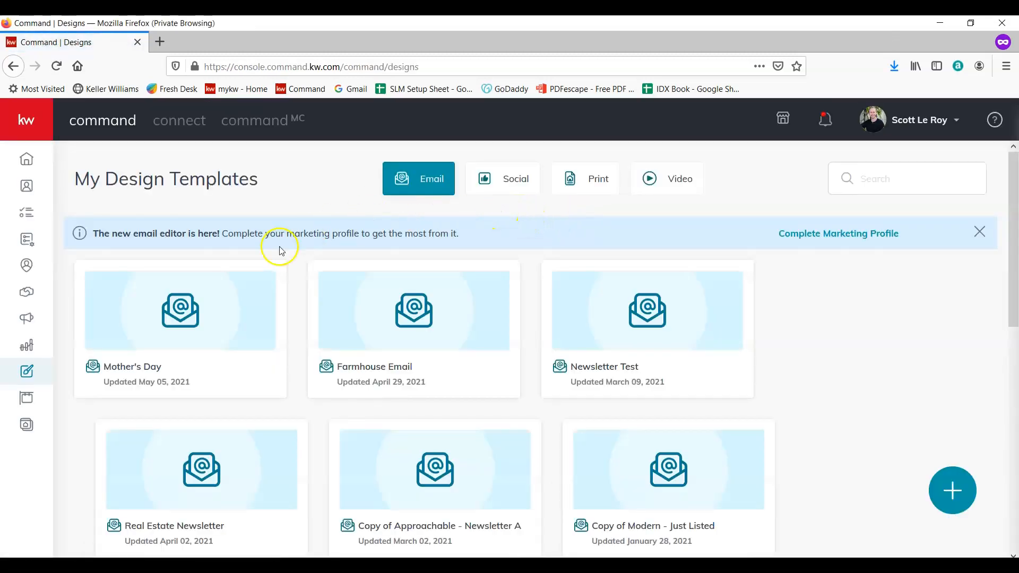
pyautogui.moveTo(267, 168)
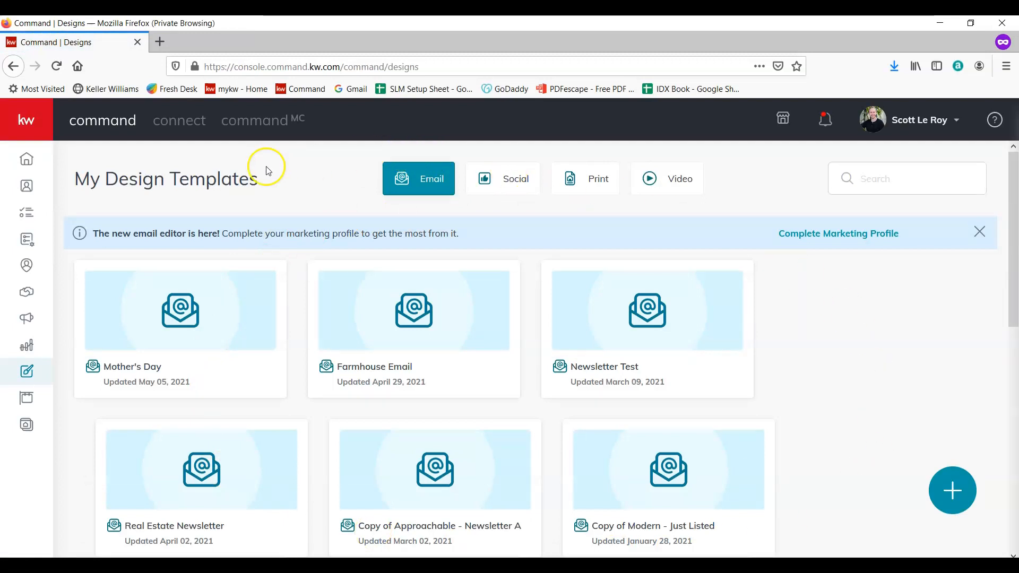
pyautogui.tripleClick(165, 178)
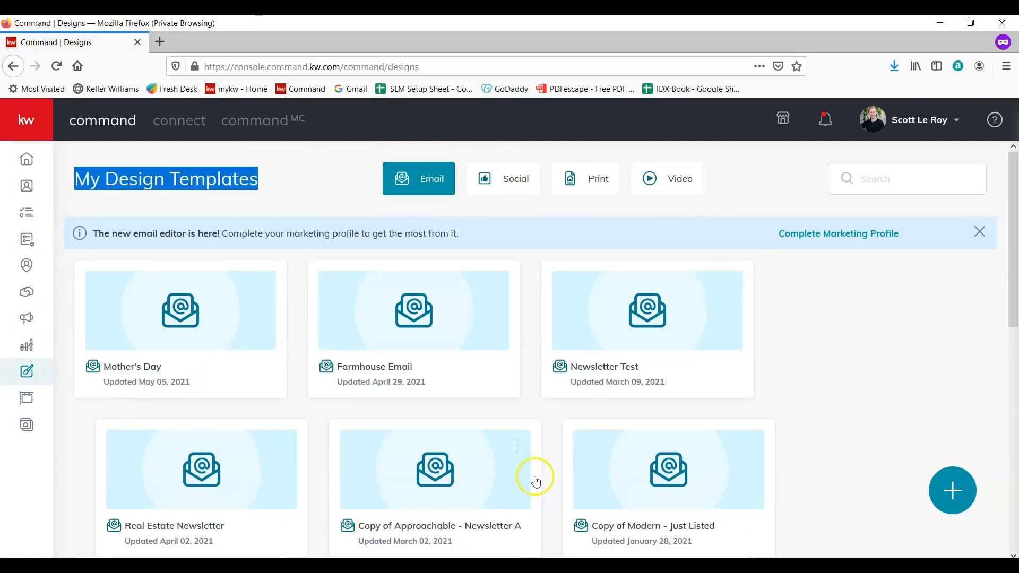
pyautogui.moveTo(556, 244)
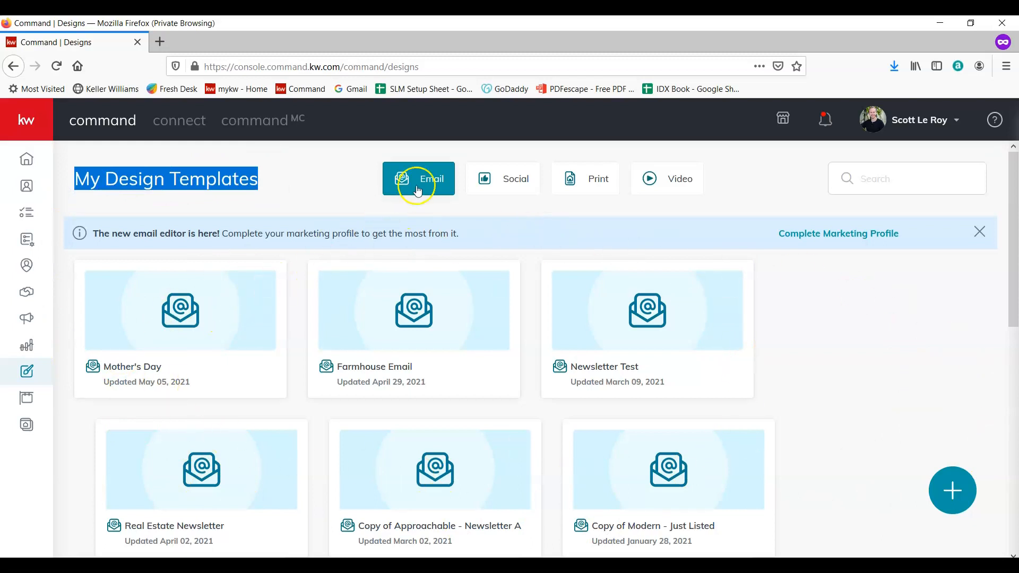
pyautogui.click(503, 178)
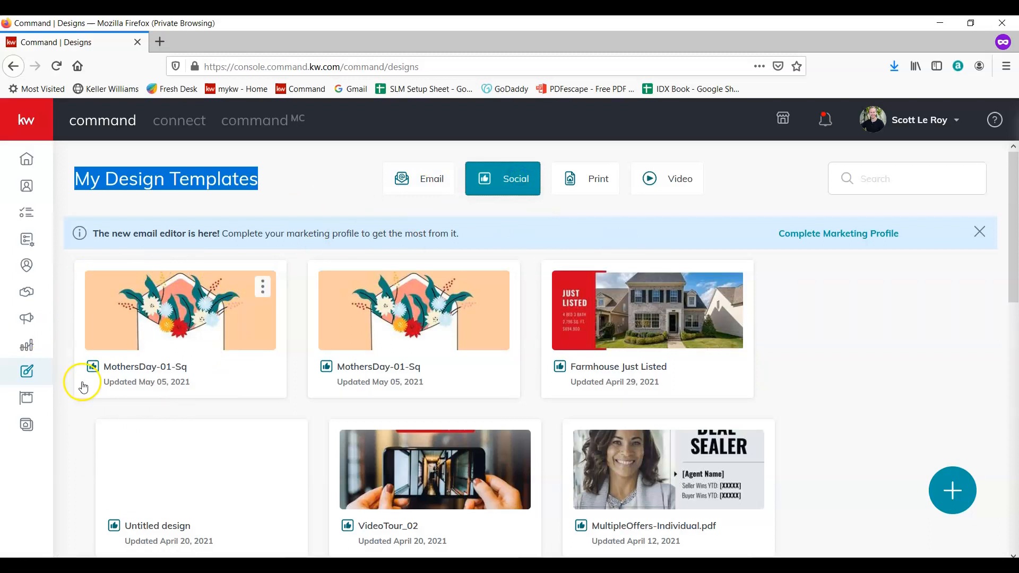
pyautogui.moveTo(205, 312)
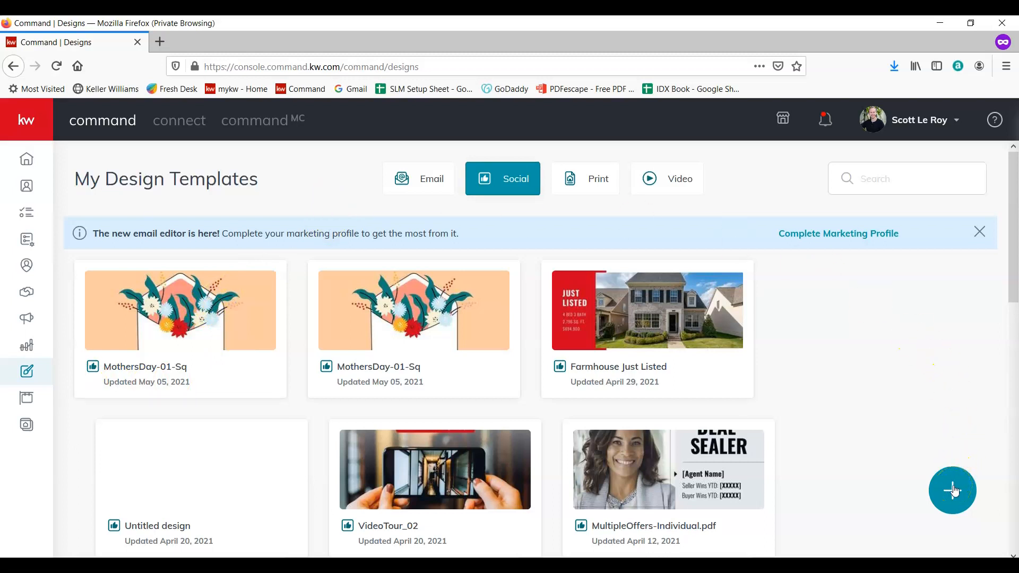
pyautogui.moveTo(957, 503)
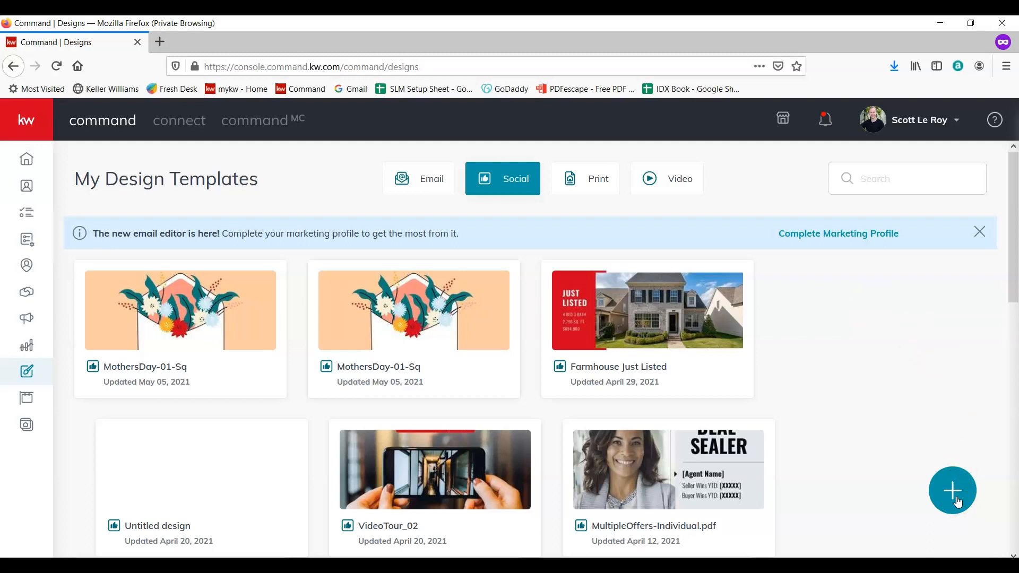
# Start a new Email design, pick a template and add an Image block
pyautogui.click(952, 490)
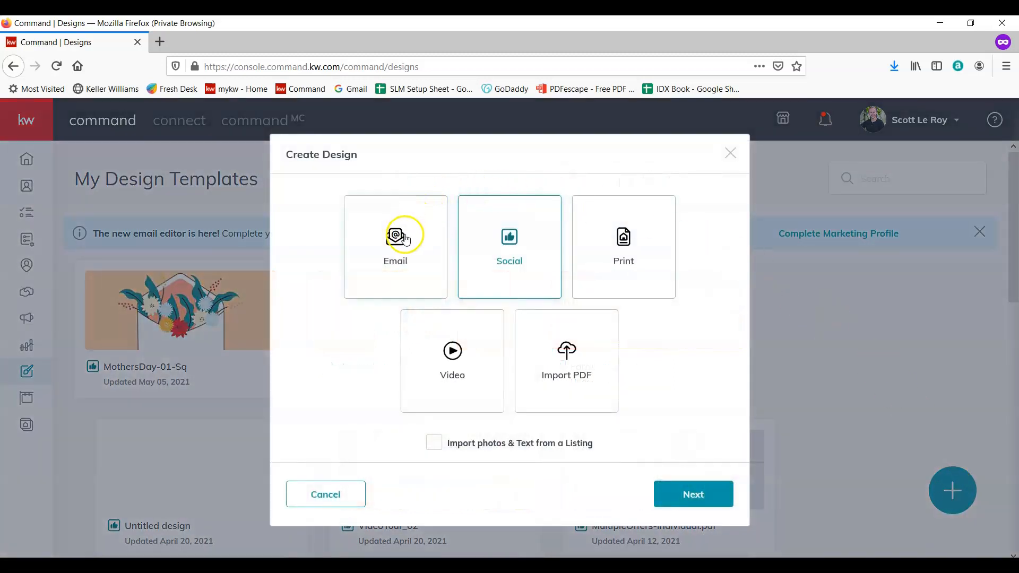
pyautogui.click(395, 247)
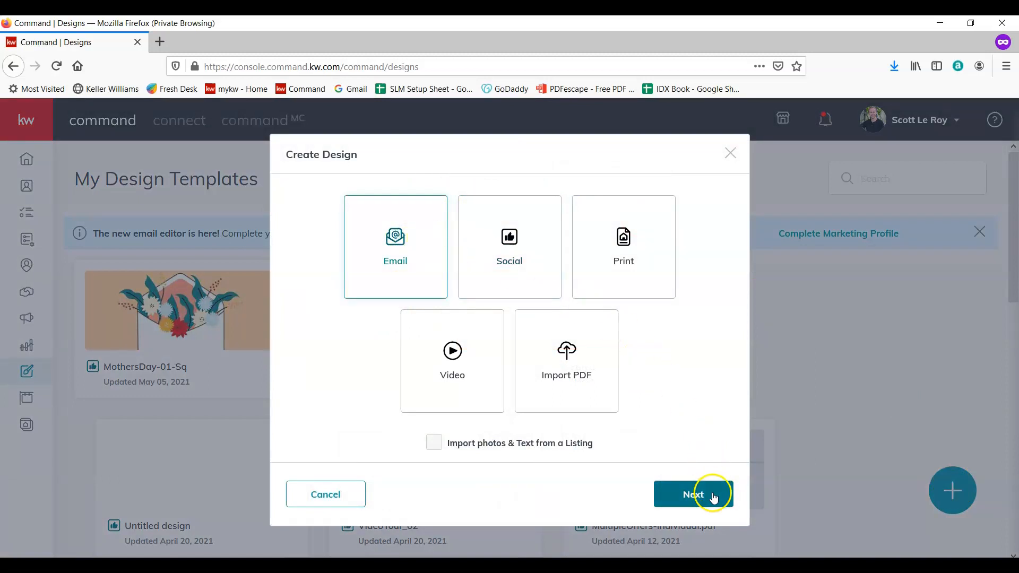
pyautogui.click(693, 494)
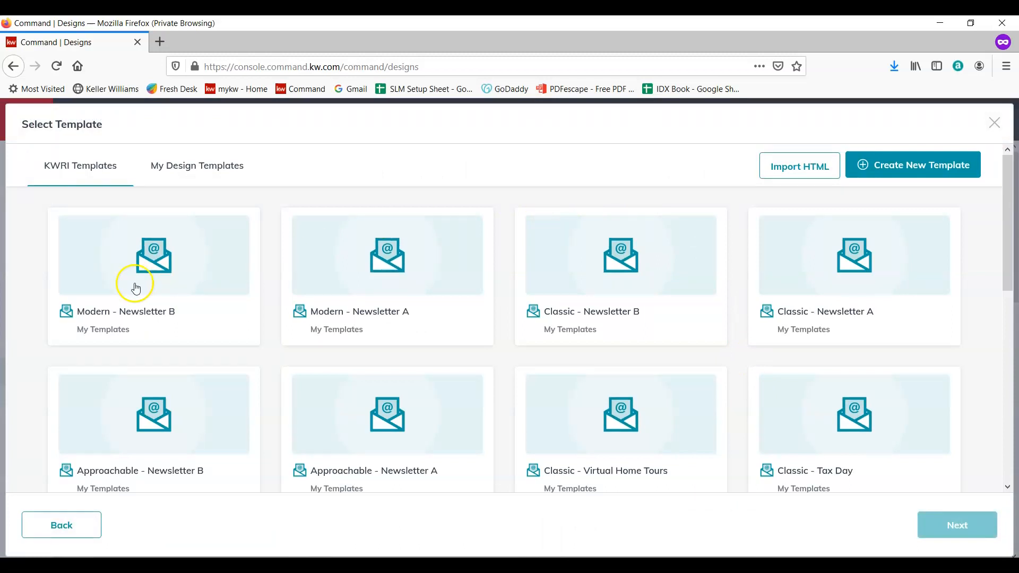
pyautogui.scroll(-3)
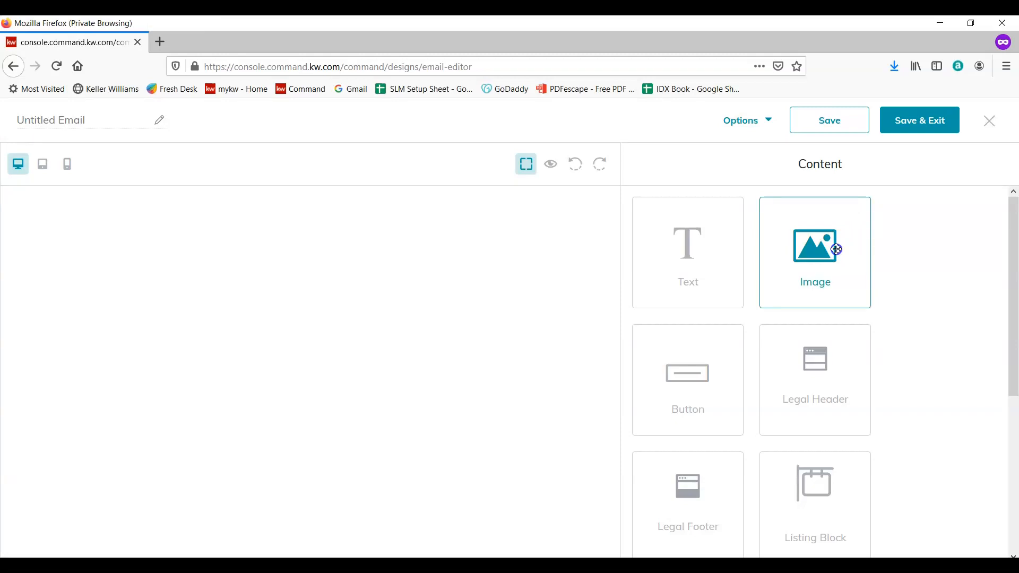
pyautogui.click(815, 246)
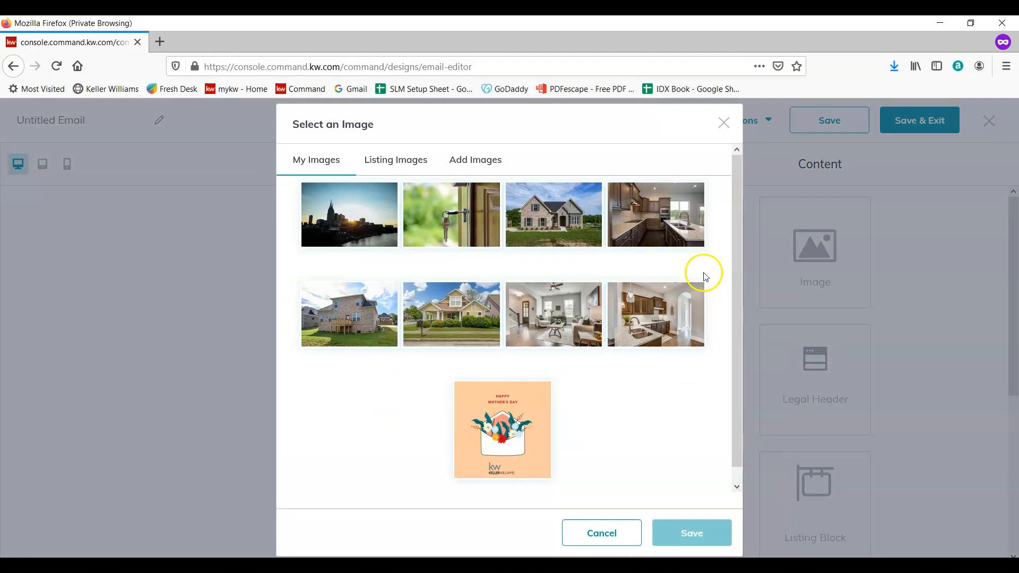
# Upload the downloaded Mother's Day PNG and insert it as the email content
pyautogui.click(475, 159)
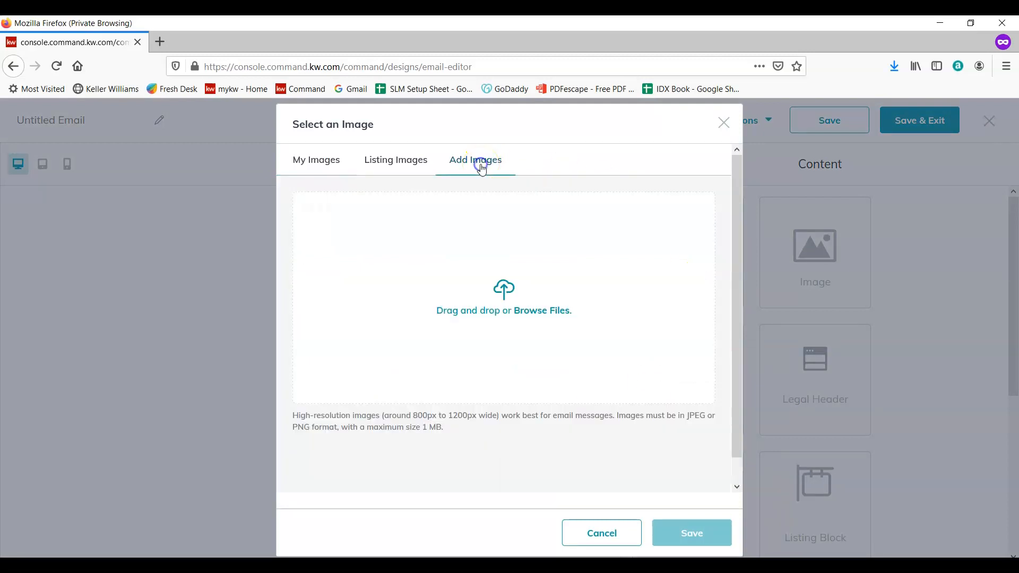
pyautogui.moveTo(467, 278)
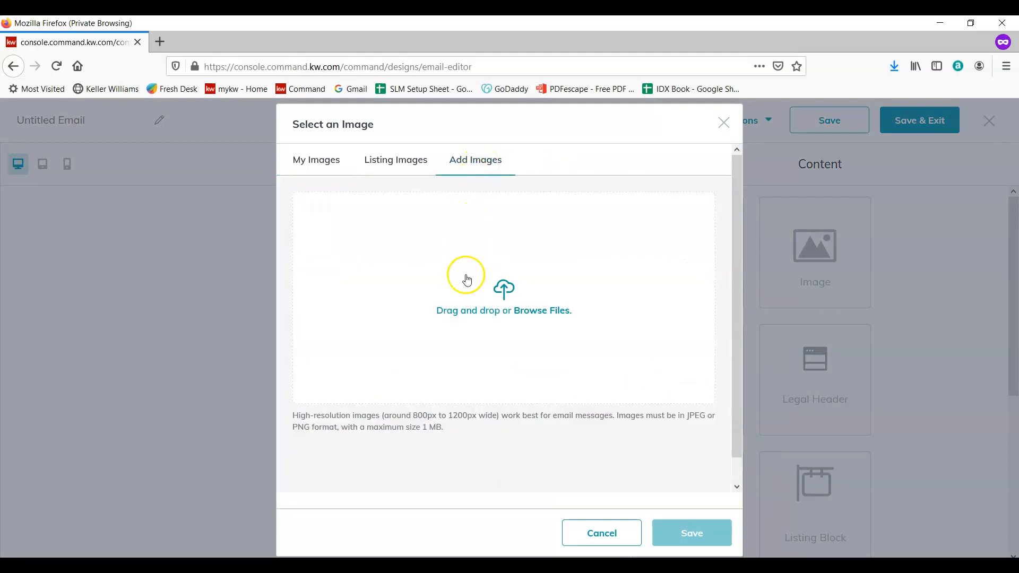
pyautogui.moveTo(469, 321)
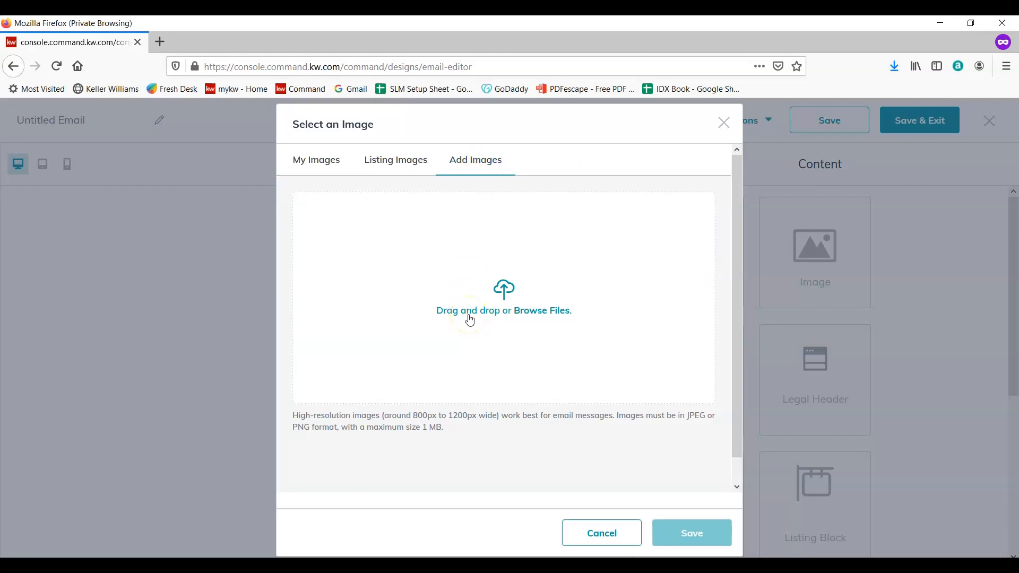
pyautogui.click(541, 310)
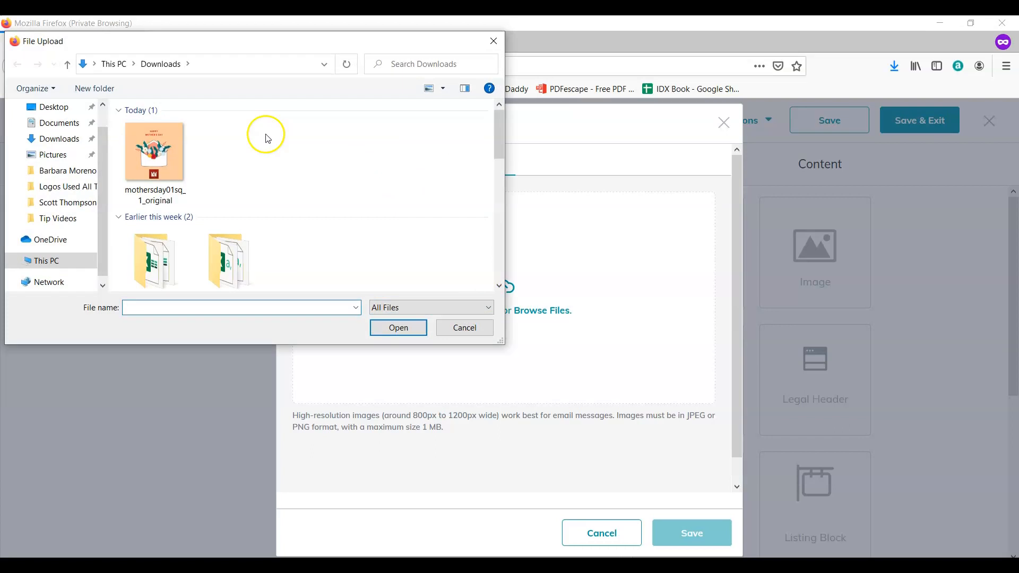
pyautogui.doubleClick(153, 151)
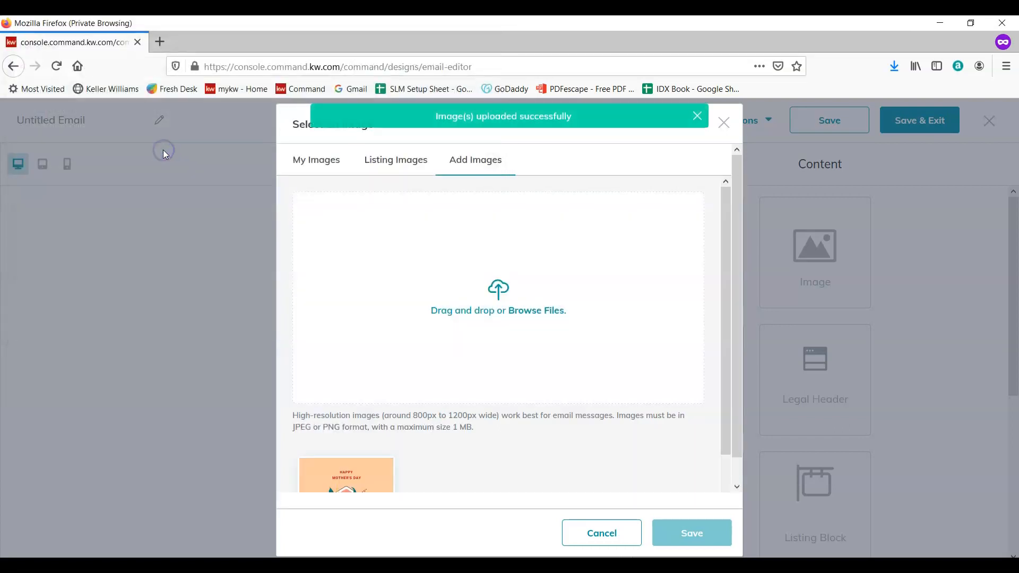
pyautogui.scroll(-3)
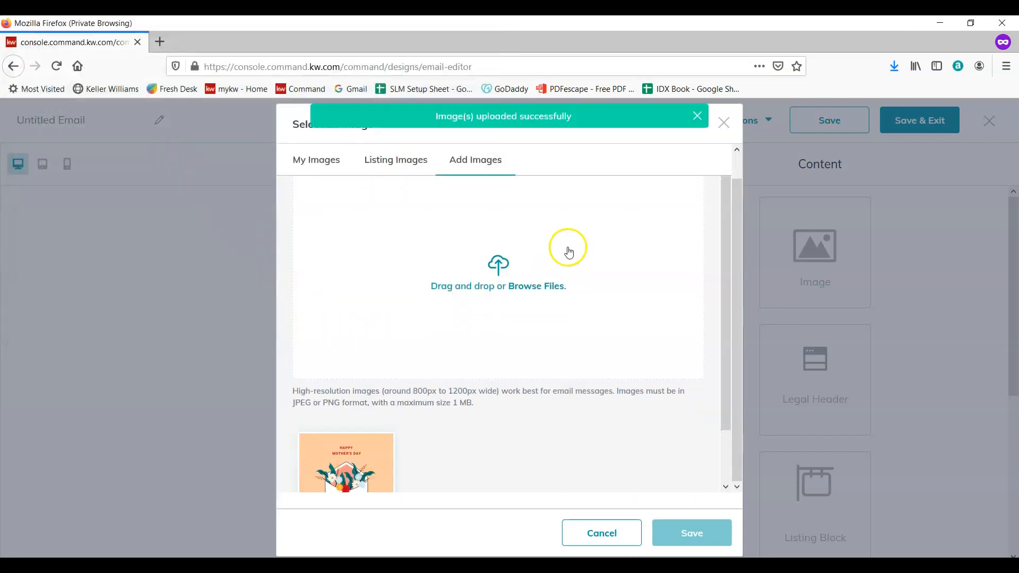
pyautogui.click(369, 446)
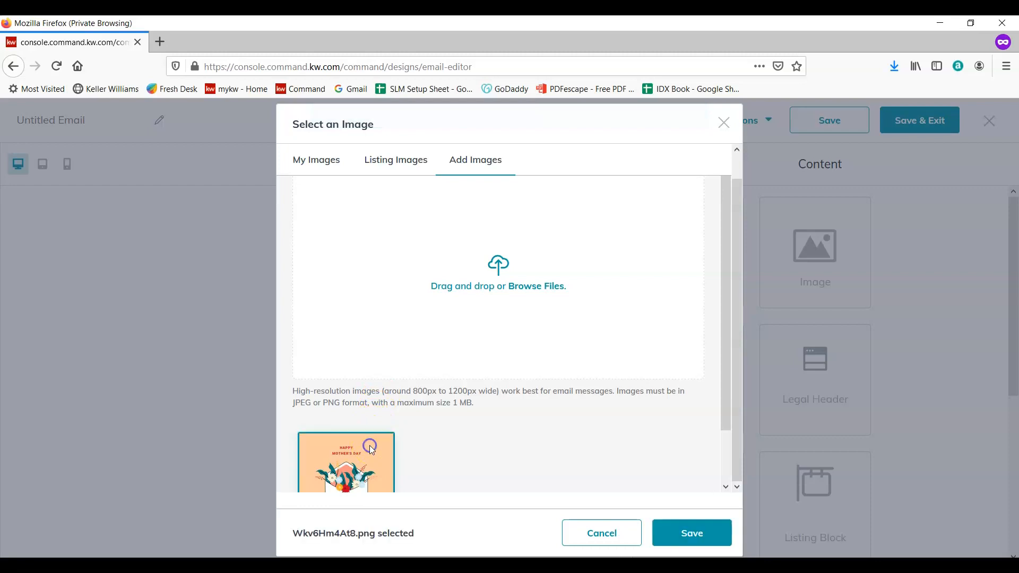
pyautogui.click(692, 532)
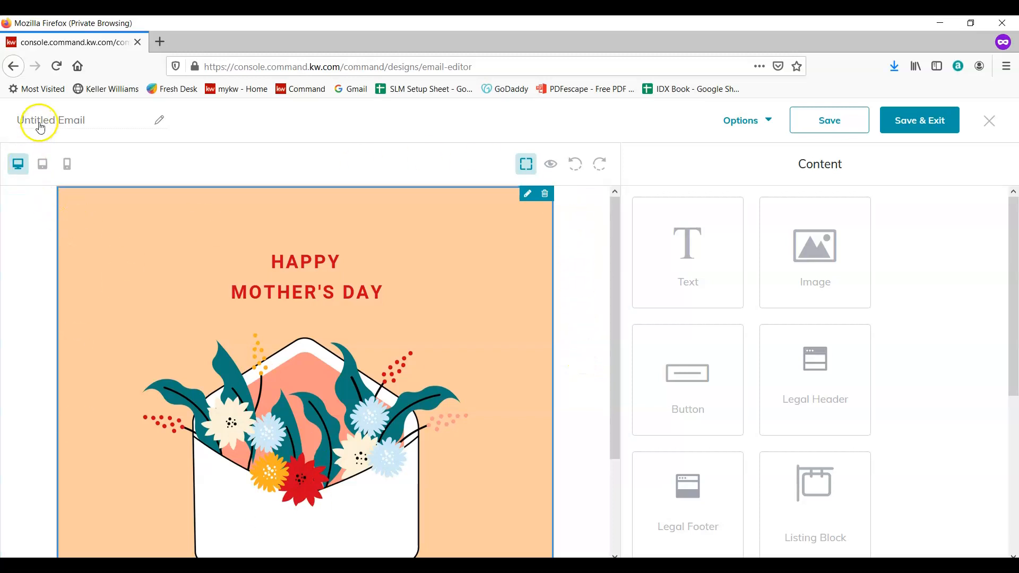
# Rename the untitled email to 'Mother's Day SLM' and save it
pyautogui.click(41, 119)
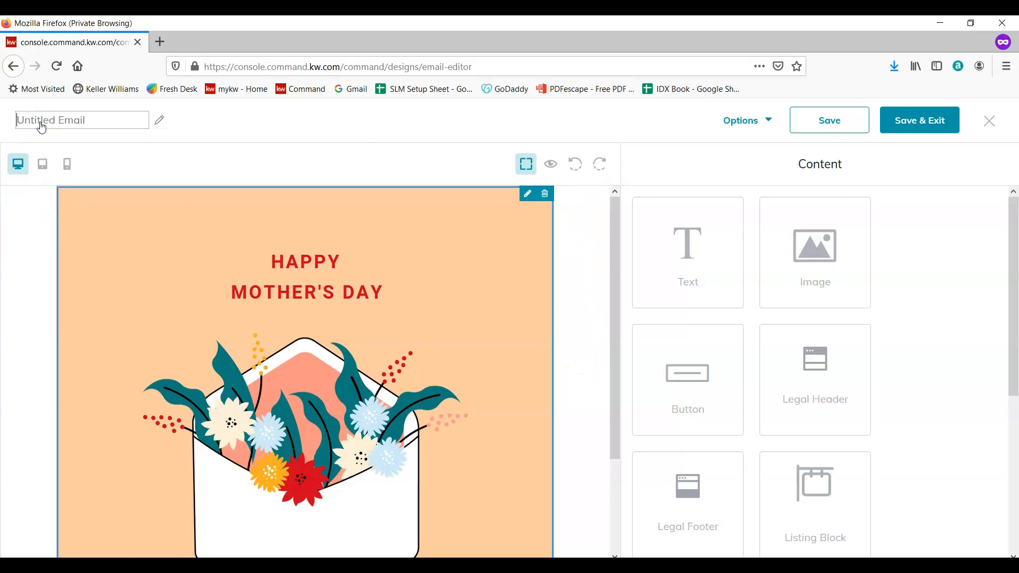
pyautogui.write('Mothers')
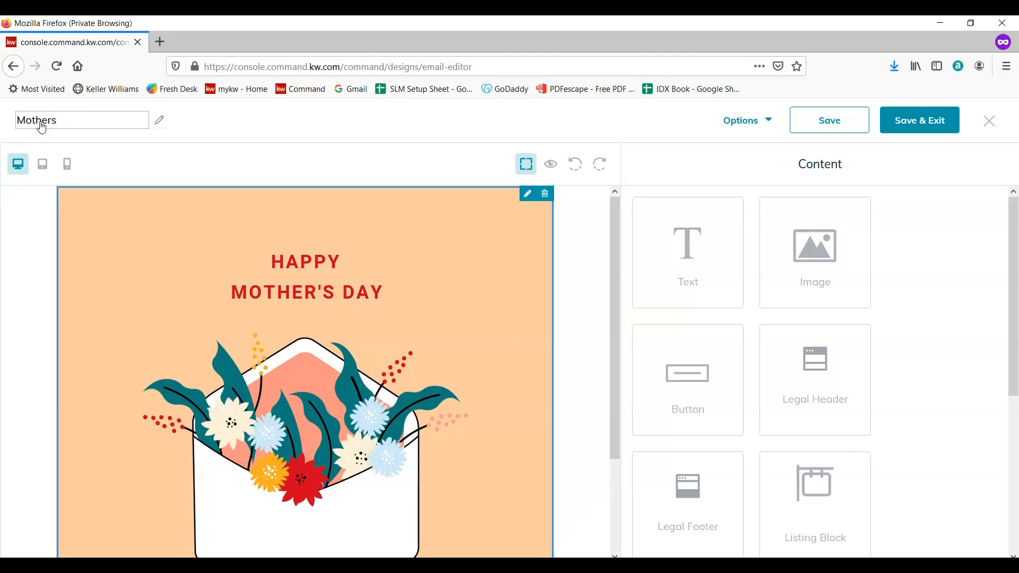
pyautogui.click(829, 120)
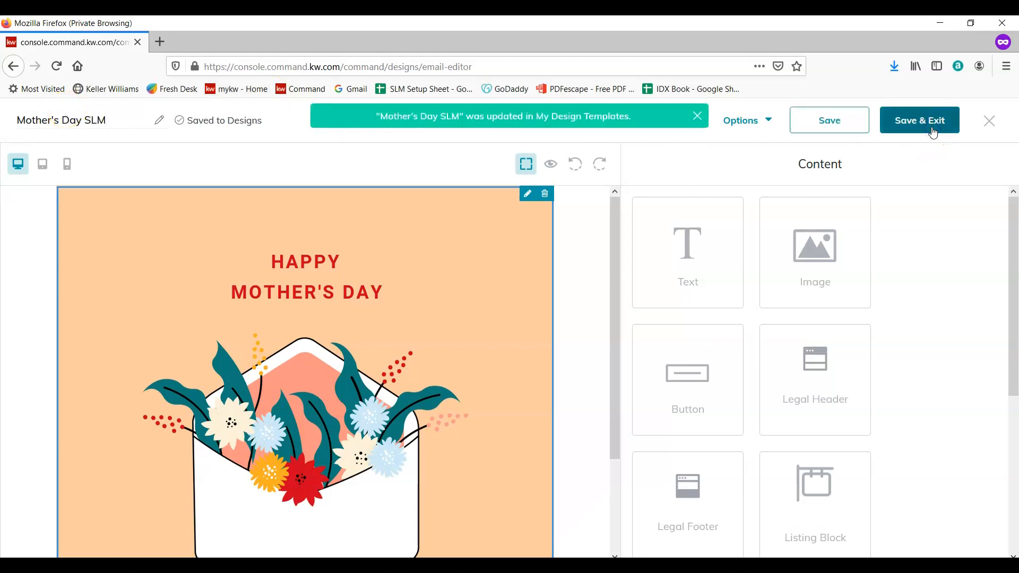
# Exit the email editor, saving changes back to the email design templates
pyautogui.click(989, 120)
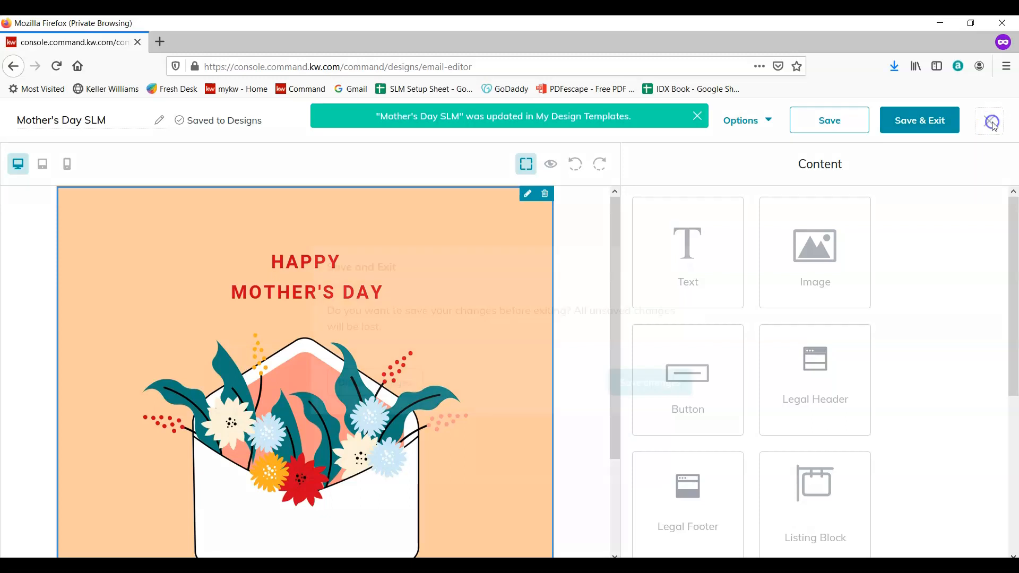
pyautogui.click(989, 120)
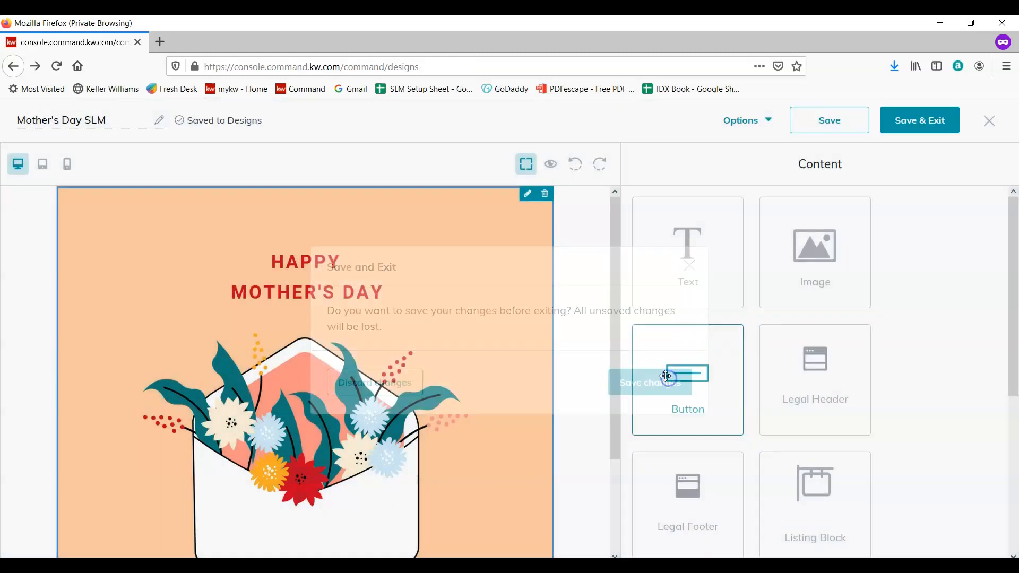
pyautogui.click(375, 383)
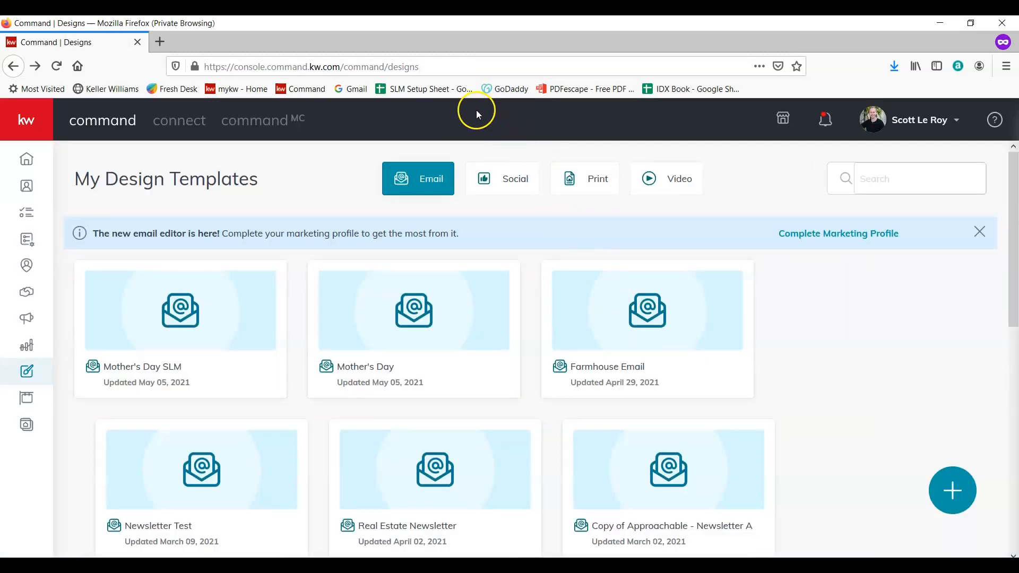
pyautogui.moveTo(27, 291)
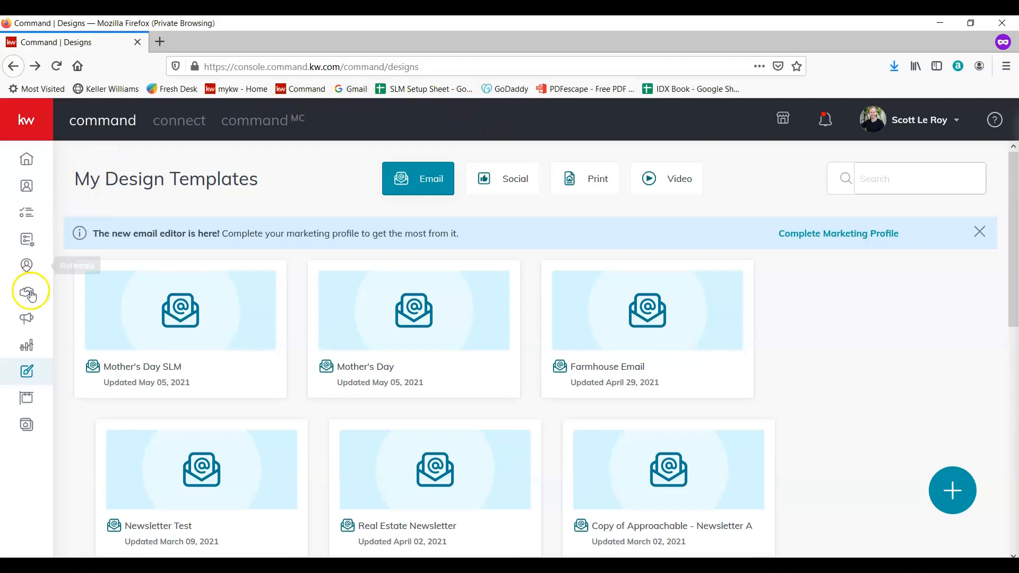
pyautogui.moveTo(25, 319)
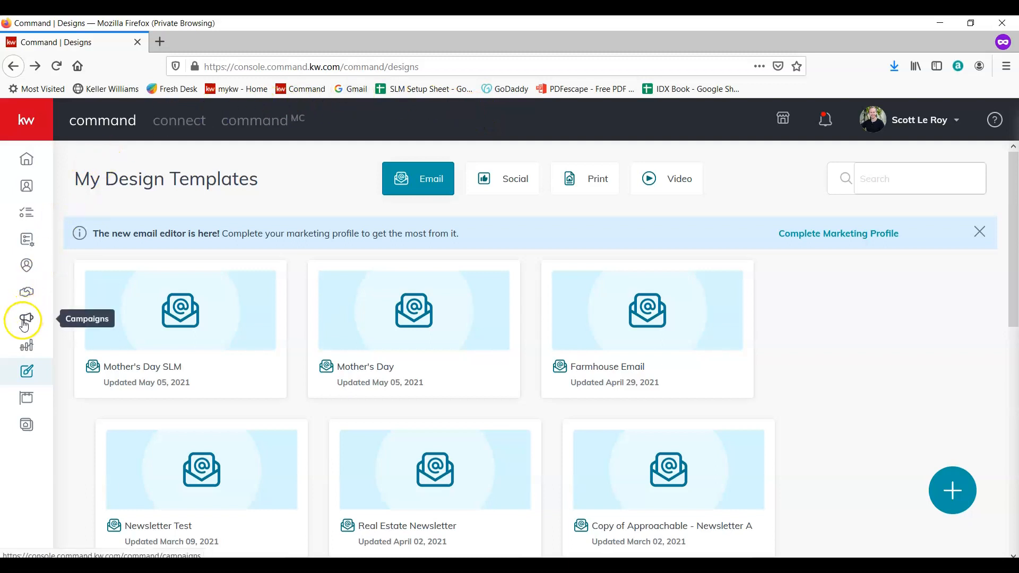
pyautogui.moveTo(33, 327)
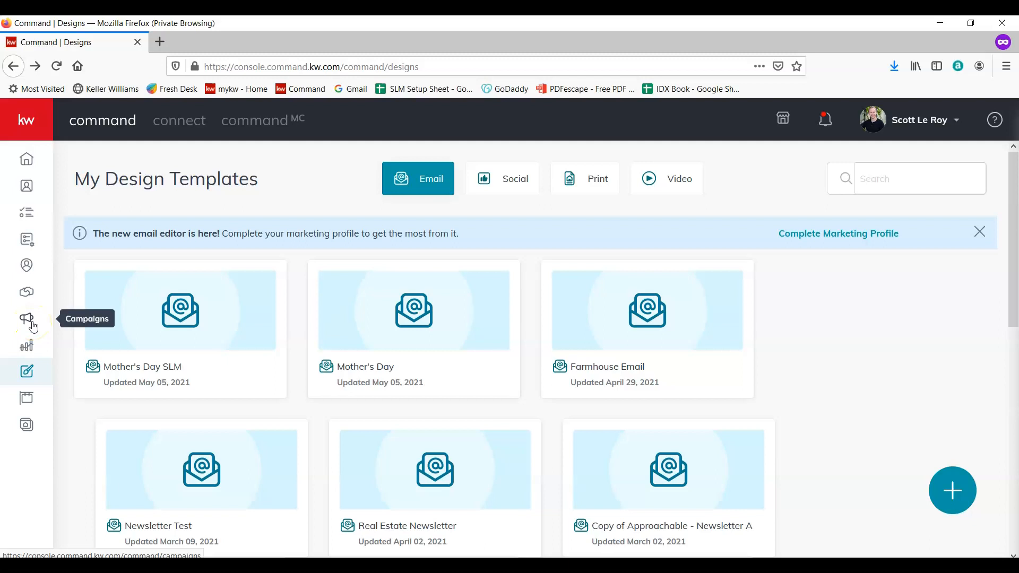
# Go to the Campaigns dashboard with paid ads, emails, direct mail and social sections
pyautogui.click(27, 318)
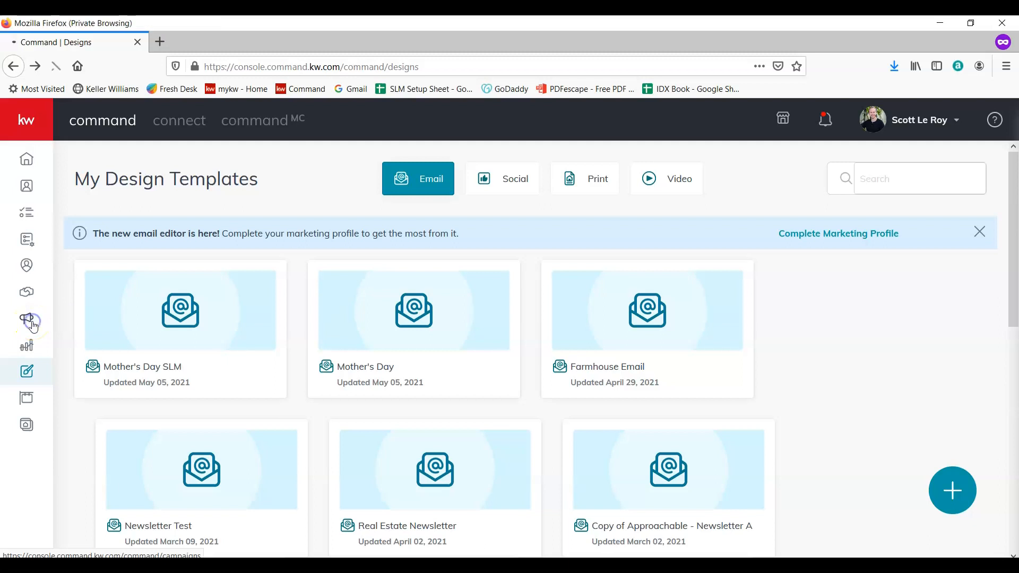
pyautogui.click(26, 318)
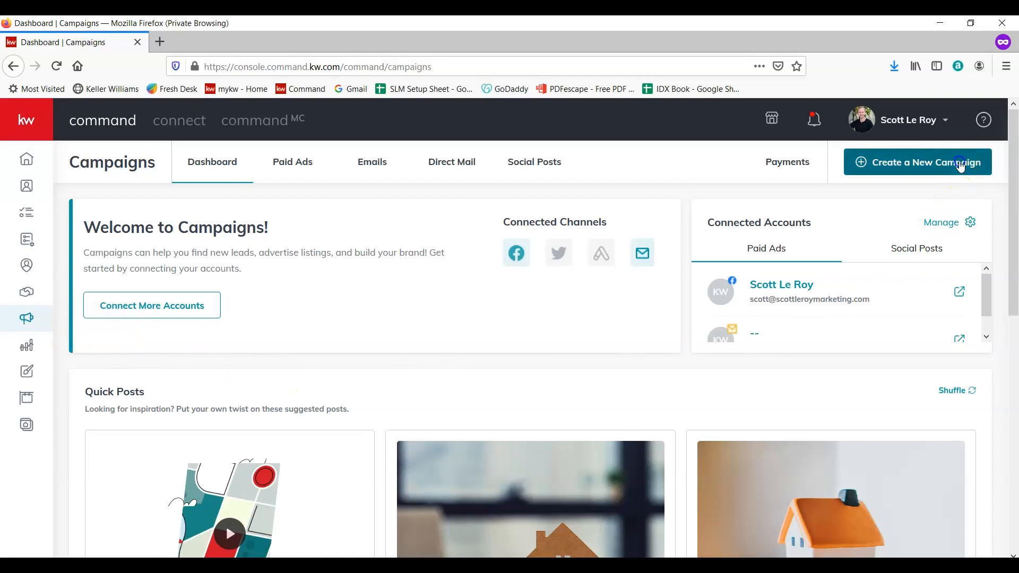
# Create a new Email campaign and begin naming it 'Moth...' for Mother's Day
pyautogui.click(926, 161)
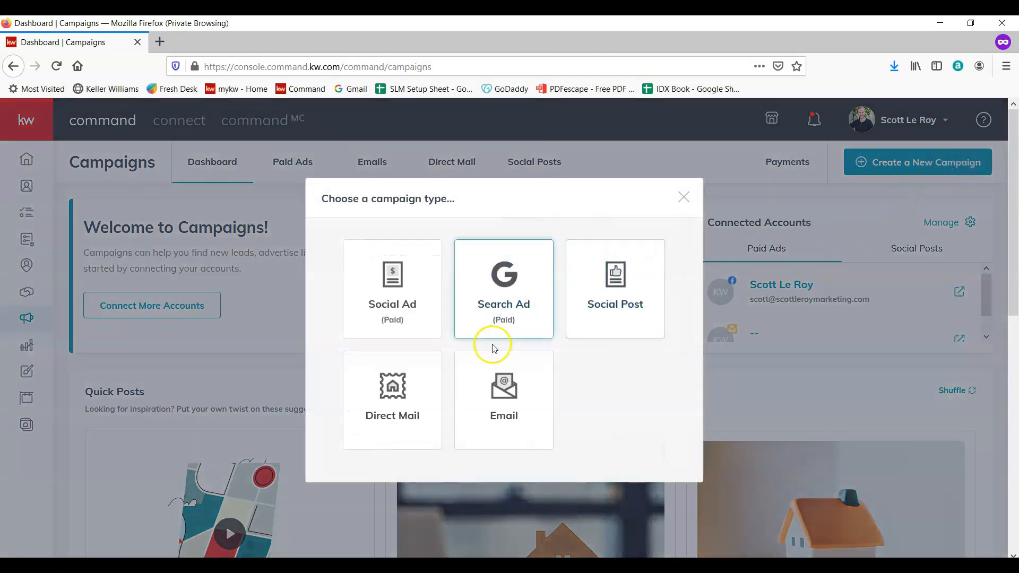
pyautogui.click(503, 399)
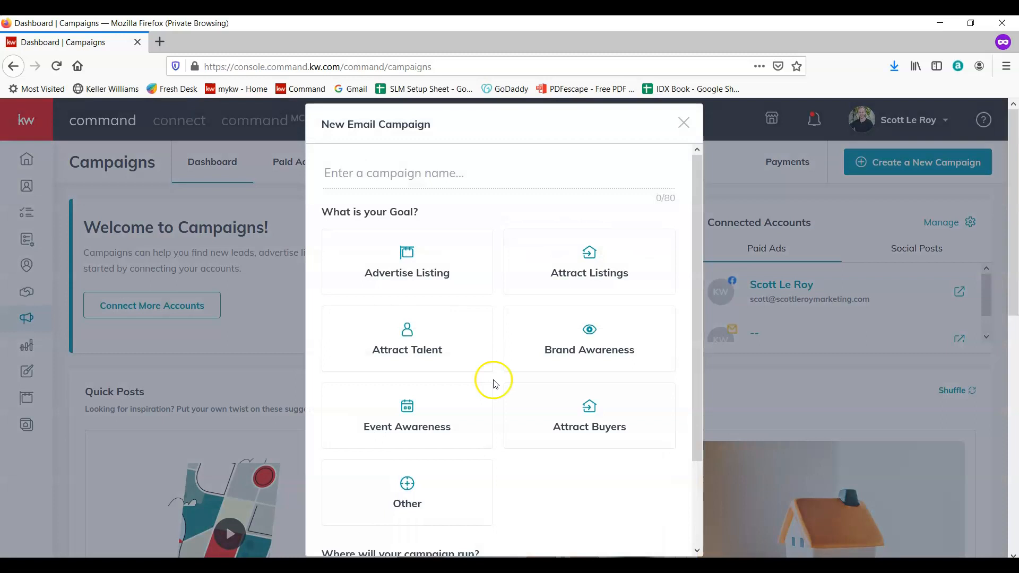
pyautogui.write('Moth')
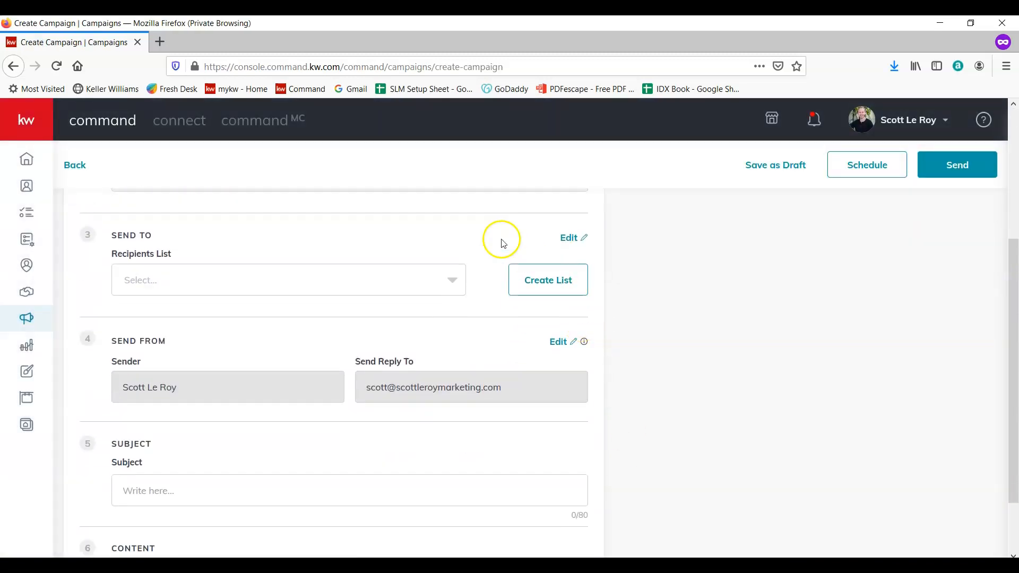
# Choose the Email List as the campaign's recipients list
pyautogui.click(288, 280)
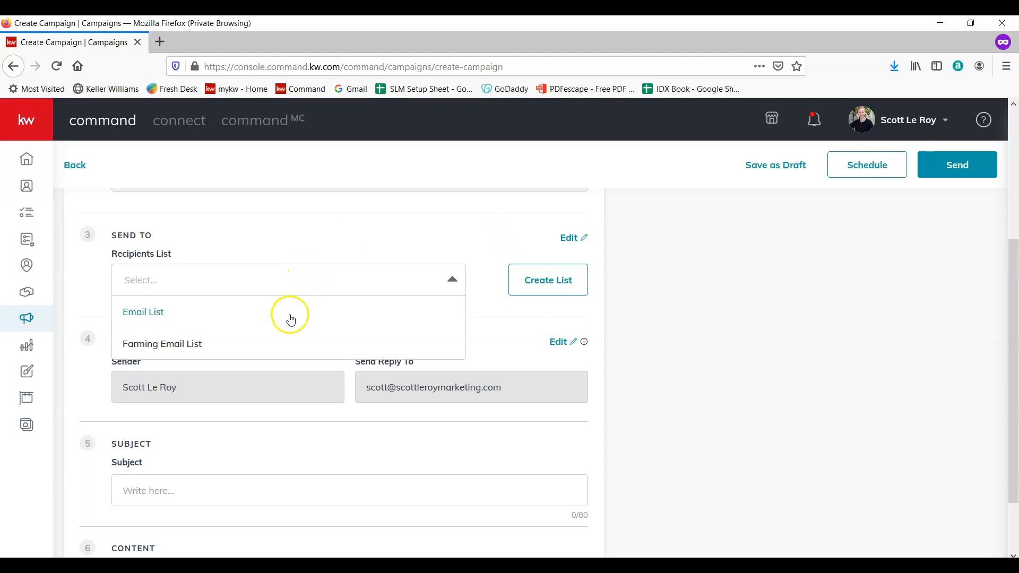
pyautogui.click(142, 312)
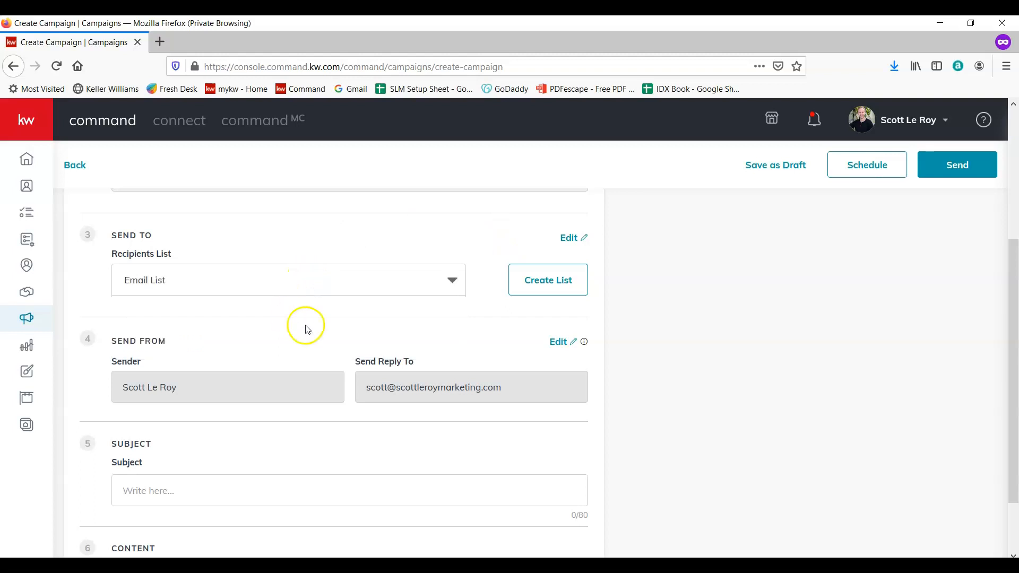
pyautogui.moveTo(450, 313)
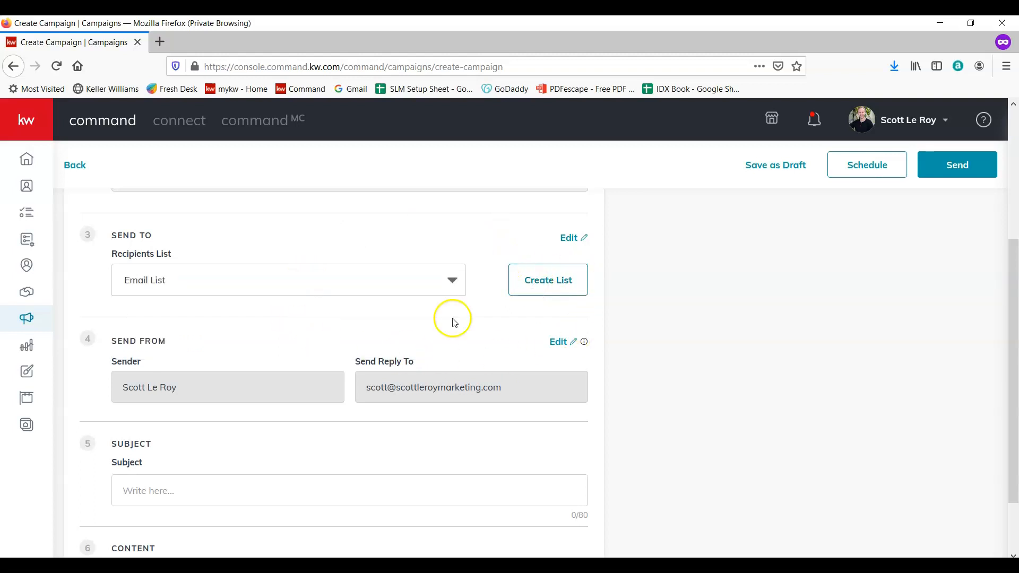
# Enter the subject "Happy Mother's Day from Scott Le Roy Marketing"
pyautogui.write('Happy')
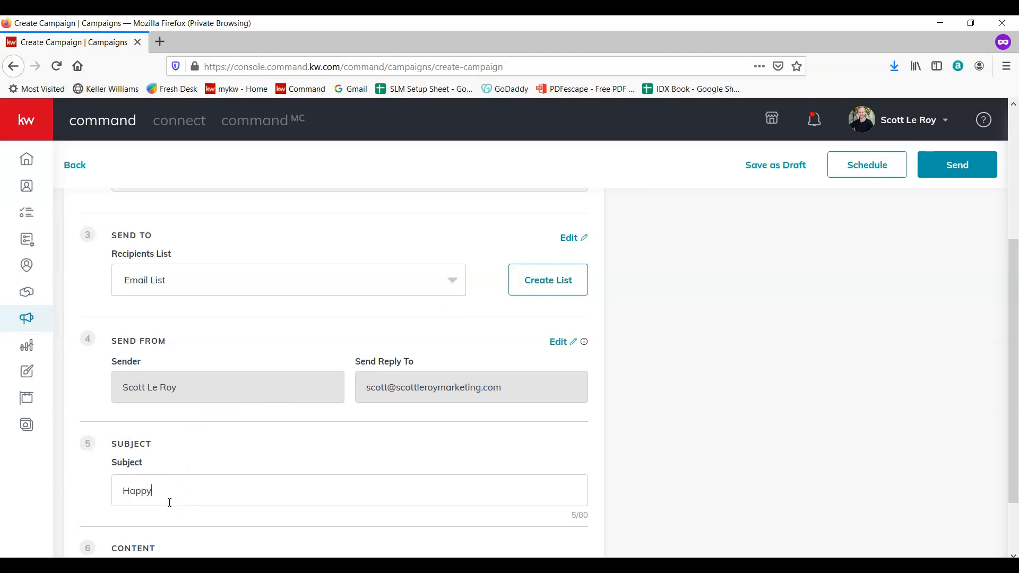
pyautogui.write("Mother's Day")
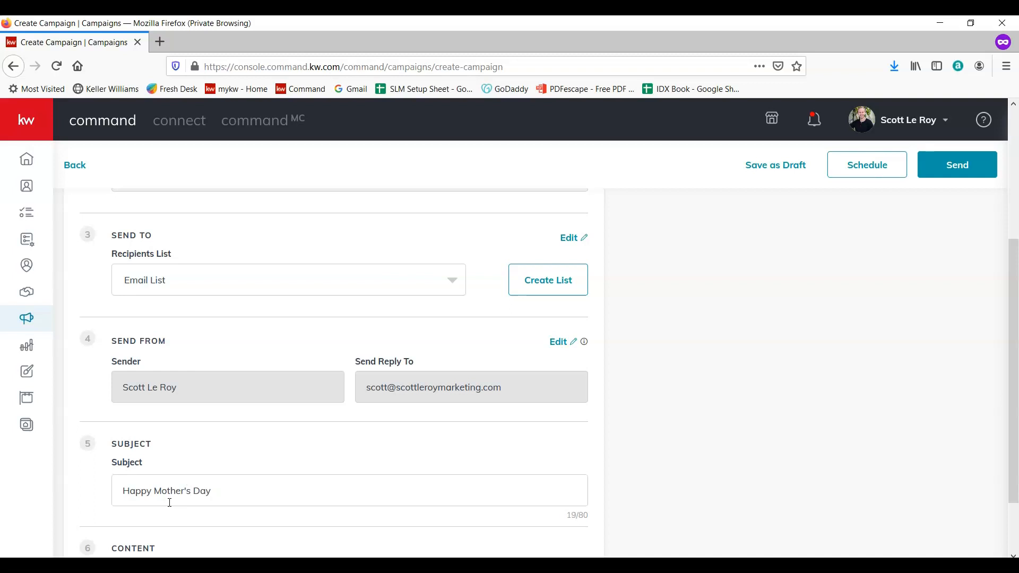
pyautogui.write('from Scott Lr')
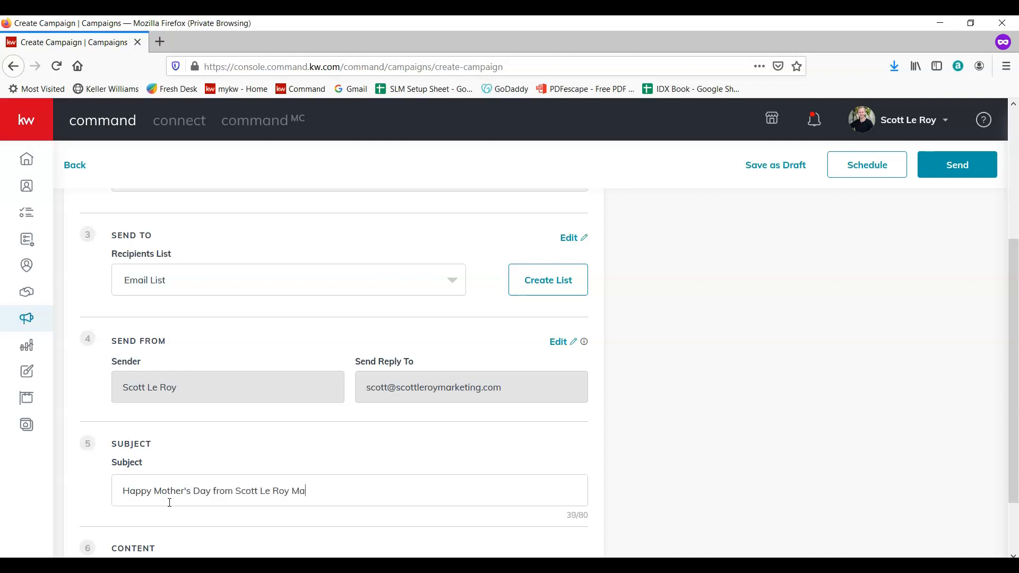
pyautogui.write('rketing')
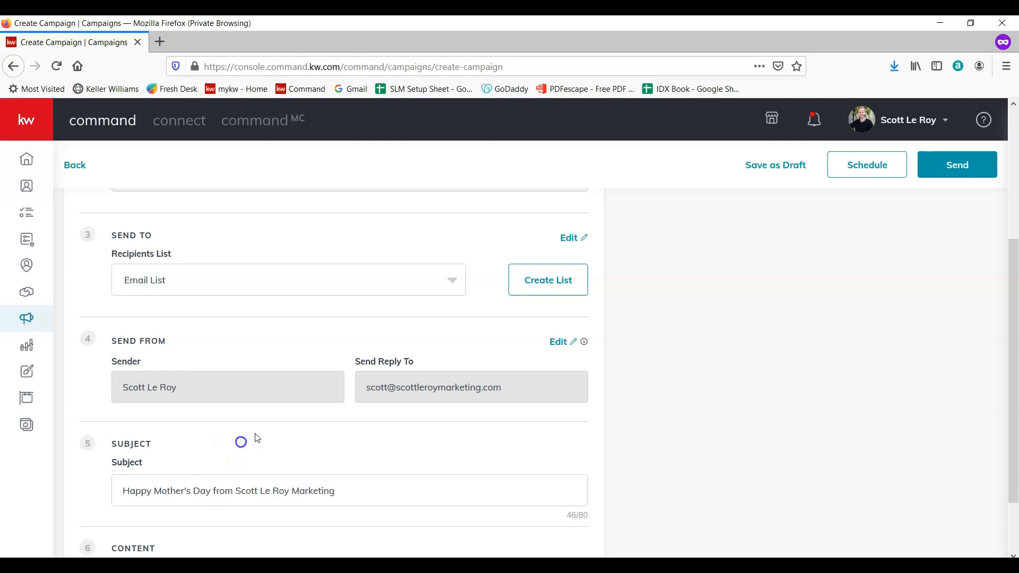
pyautogui.scroll(-3)
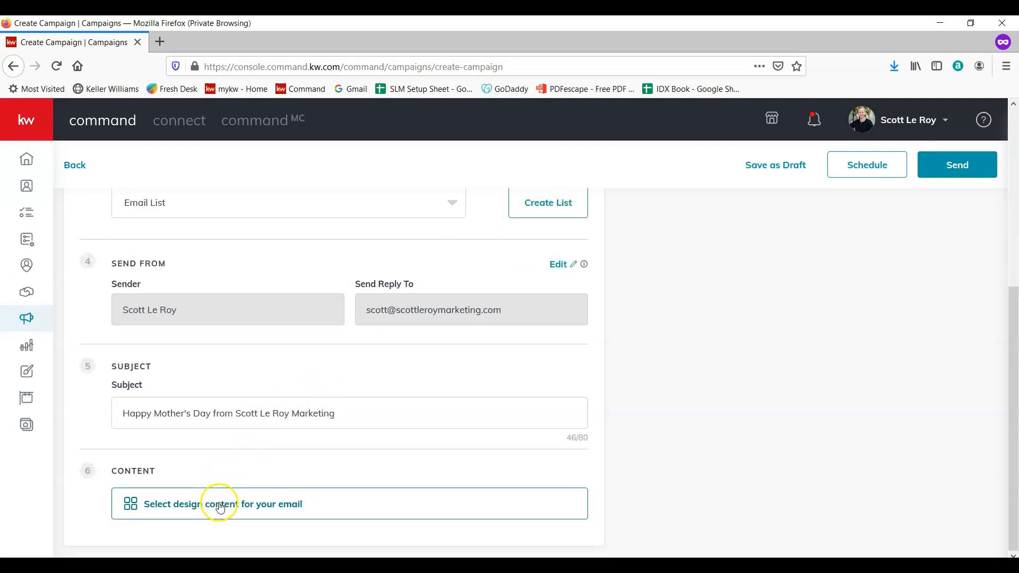
# Make the Mother's Day SLM design the email content and return to the campaign preview
pyautogui.click(219, 503)
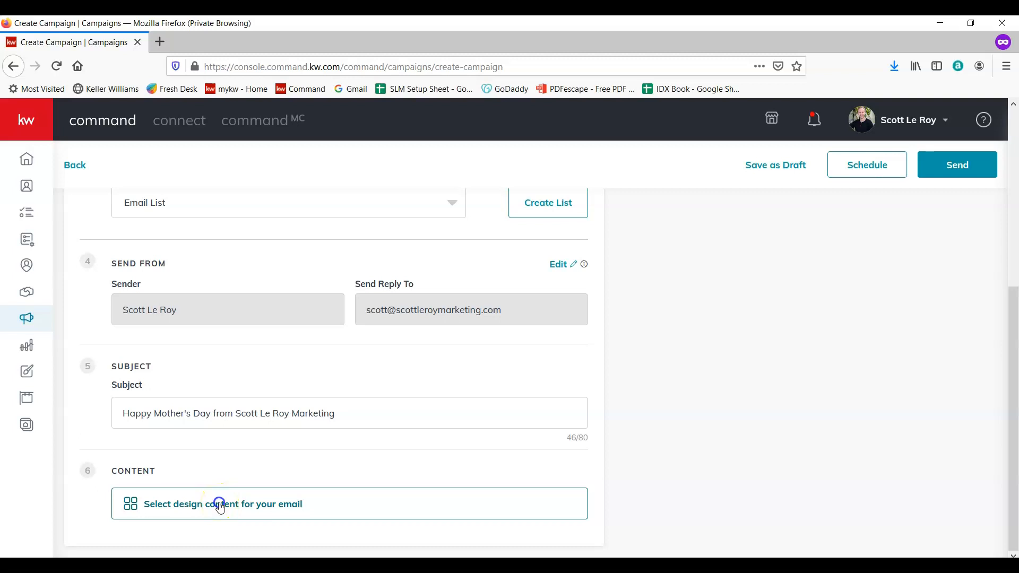
pyautogui.click(219, 504)
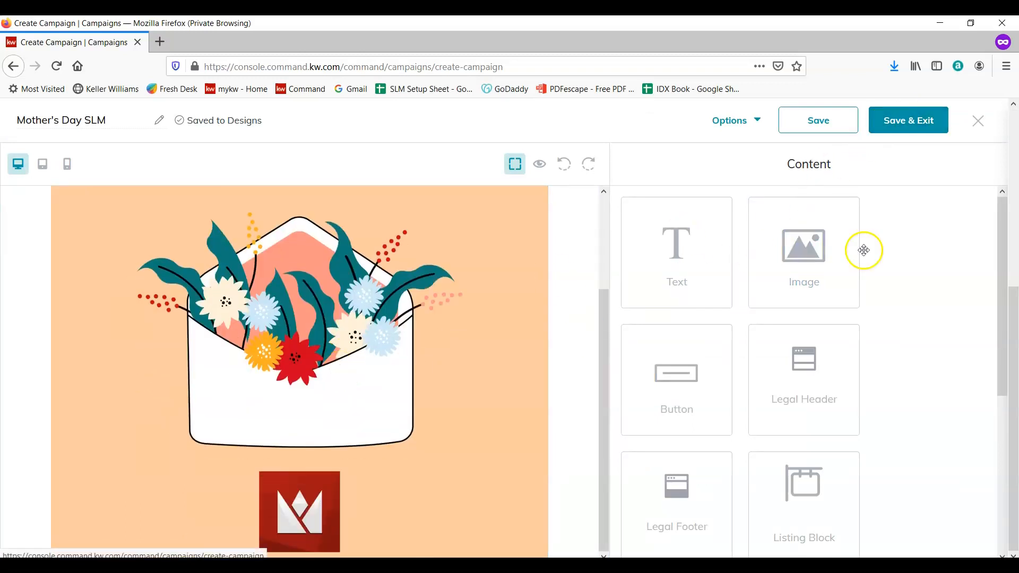
pyautogui.click(909, 120)
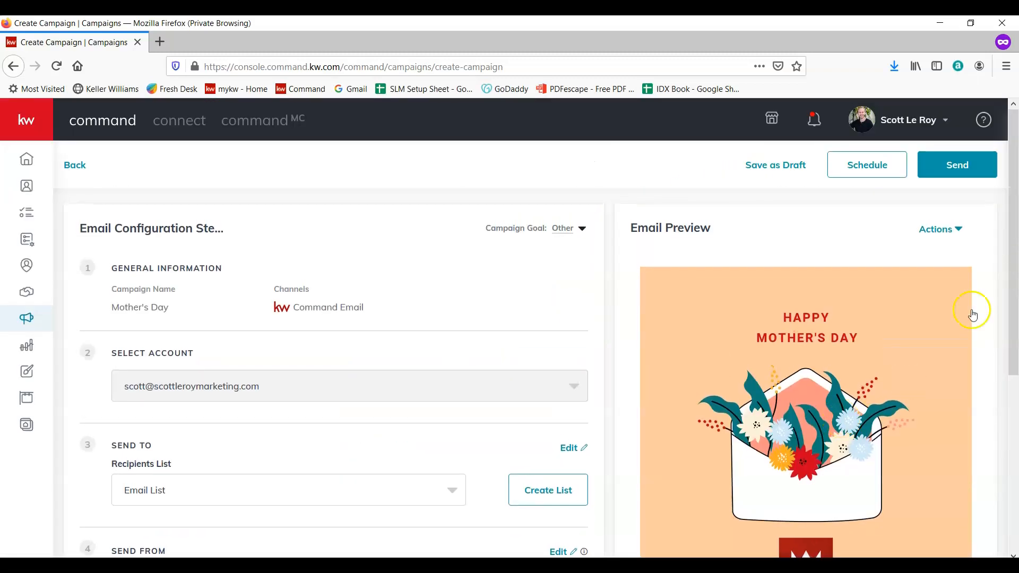
pyautogui.scroll(-3)
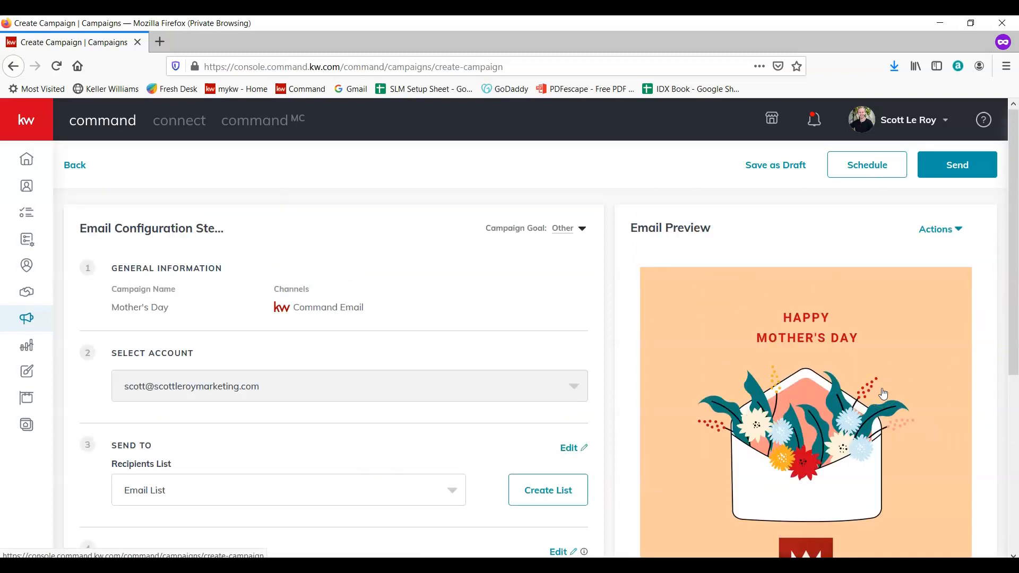
pyautogui.moveTo(844, 373)
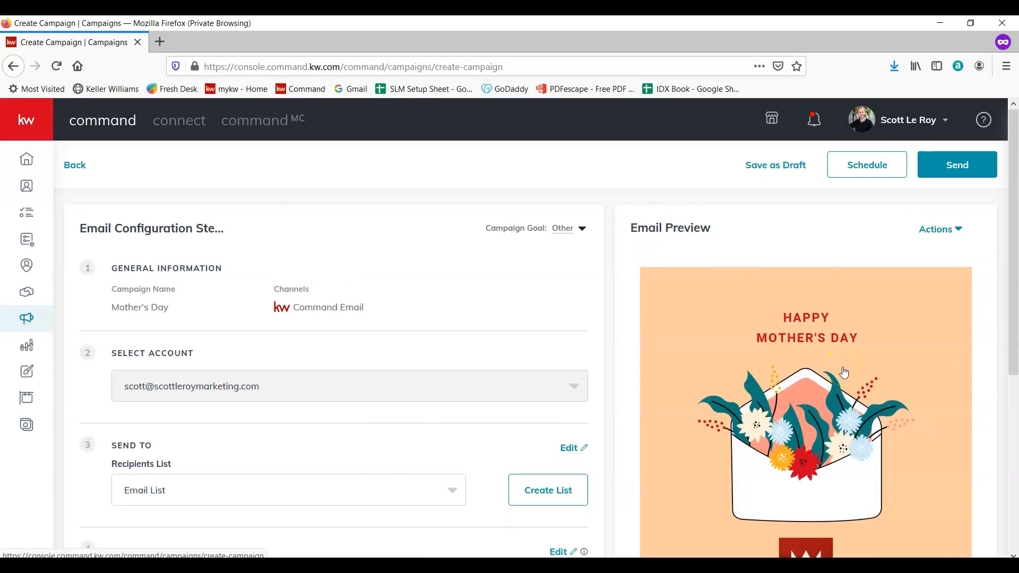